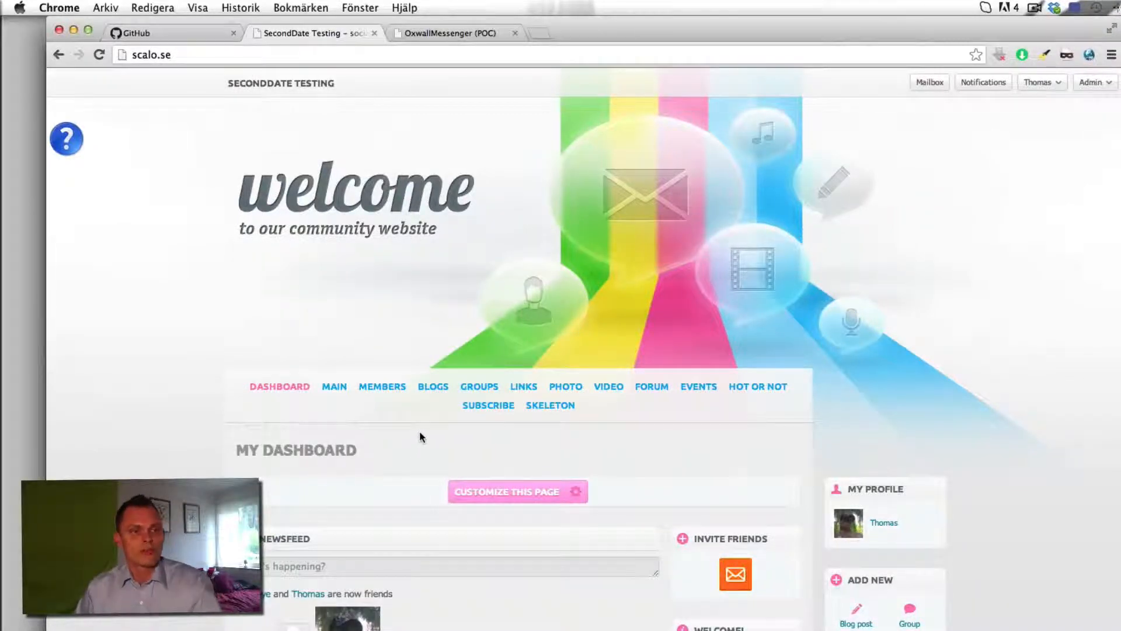
mouse_move(424, 246)
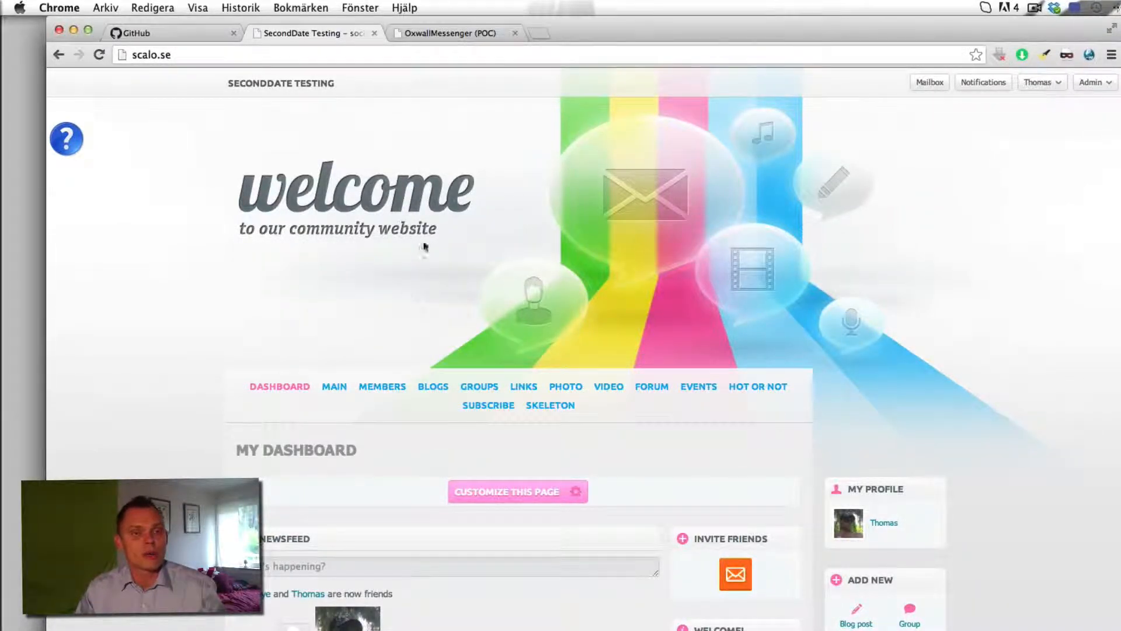
mouse_move(268, 38)
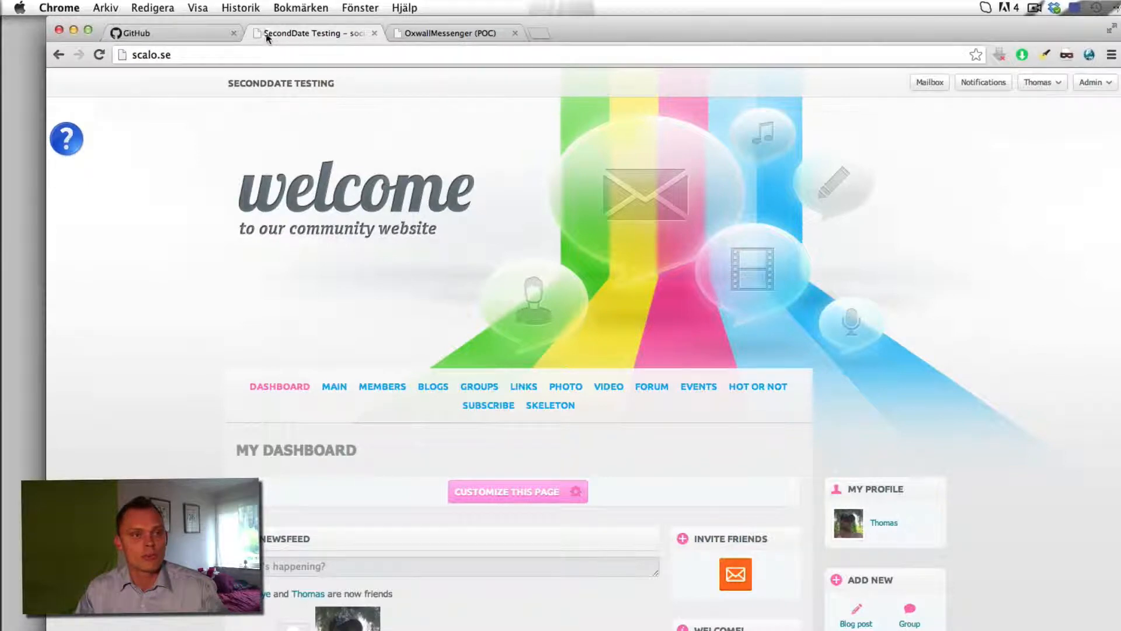
Open the OxwallMessenger repository from the GitHub account profile
left_click(172, 33)
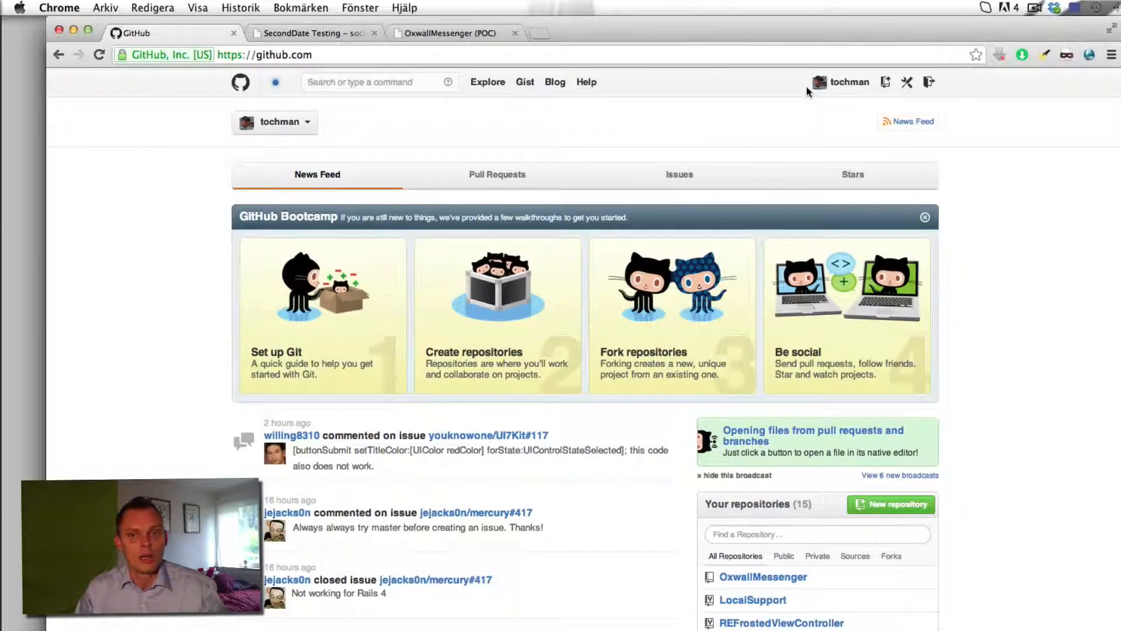
left_click(849, 81)
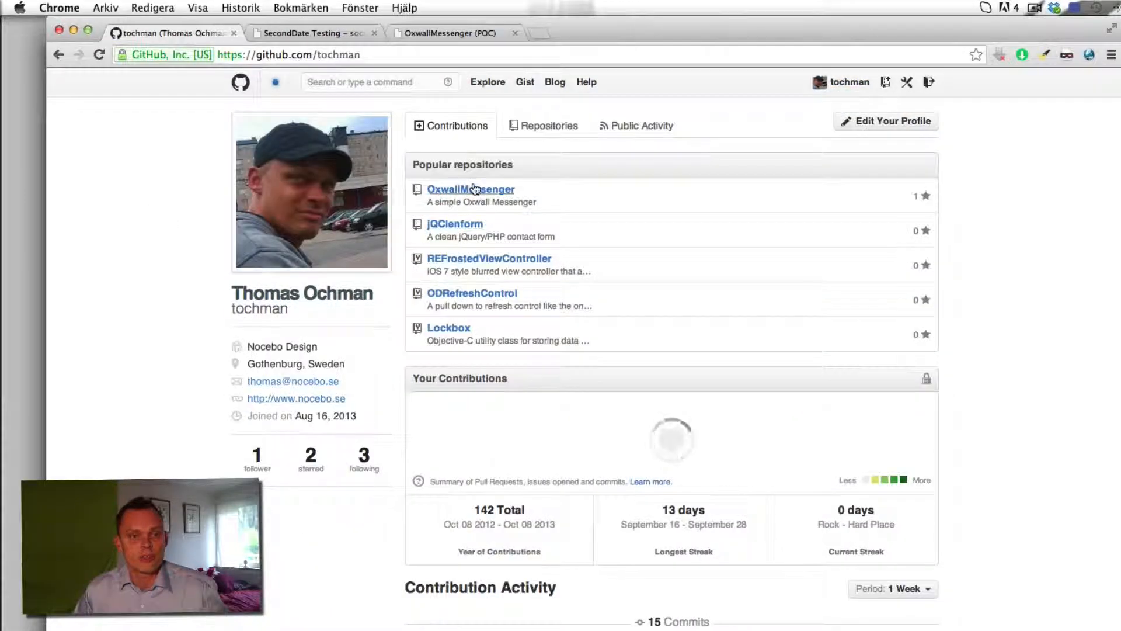
left_click(471, 189)
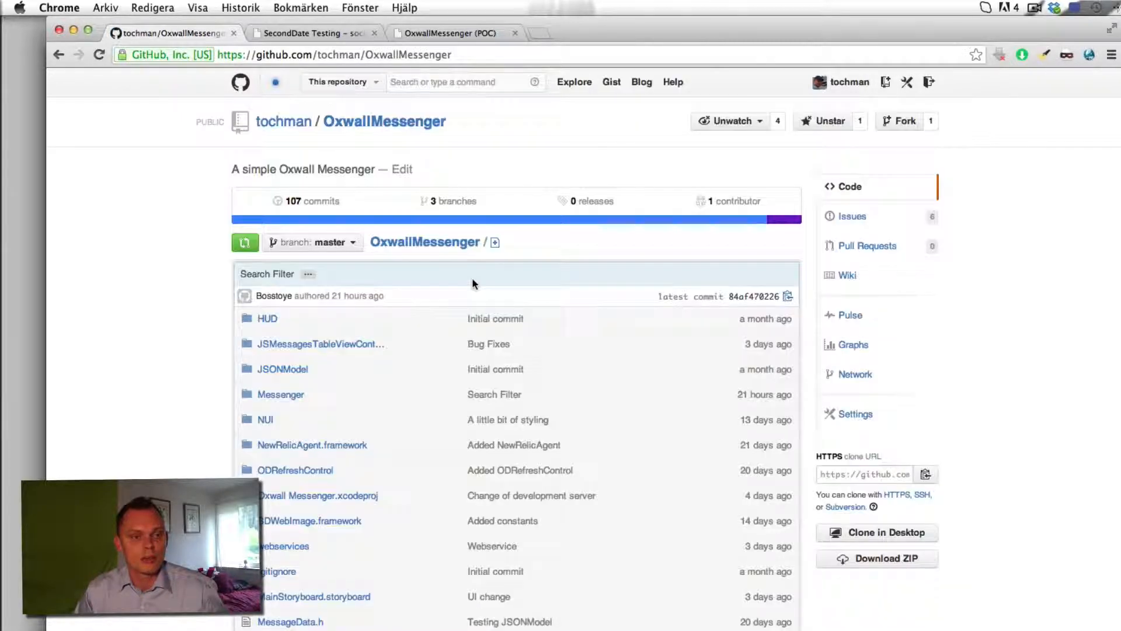
mouse_move(326, 154)
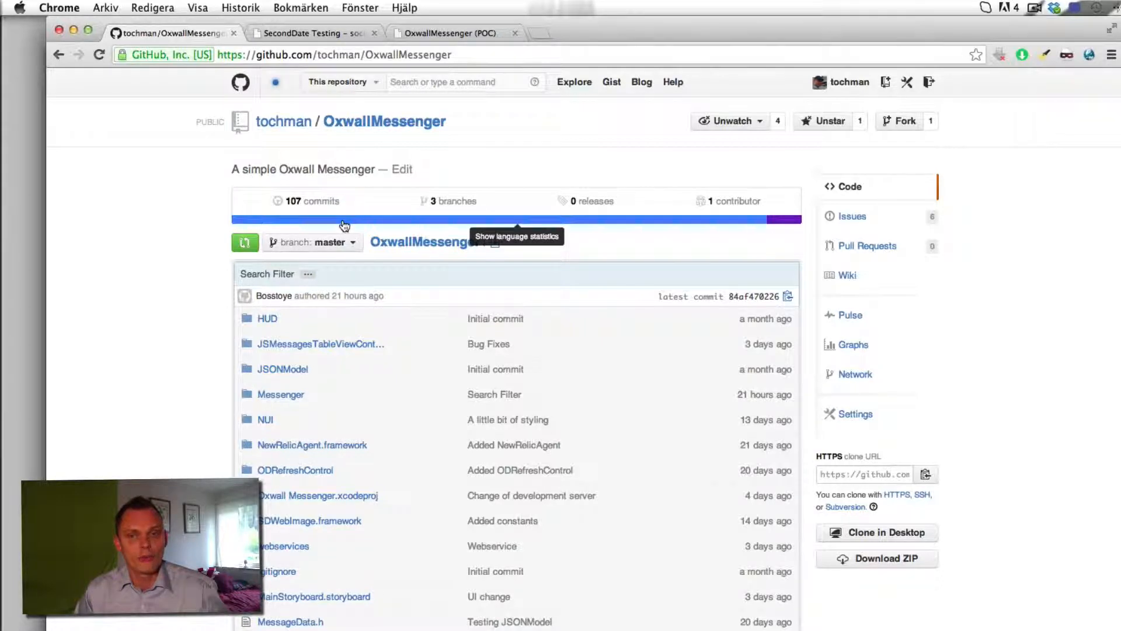
mouse_move(311, 538)
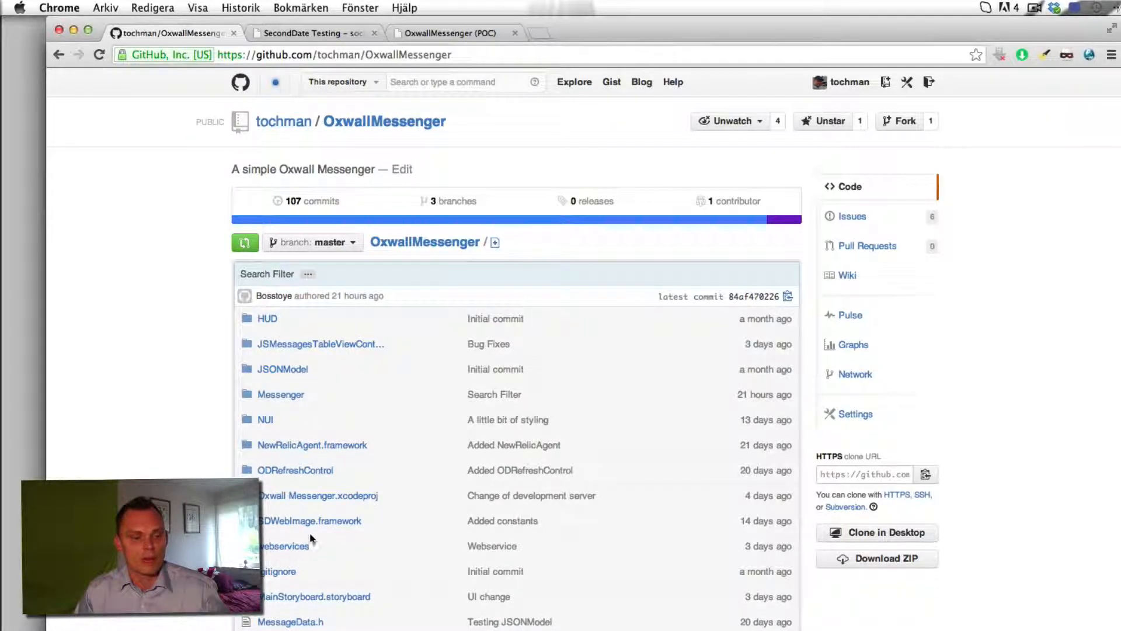
Build and run Oxwall Messenger on the iPhone Retina (4-inch) simulator
scroll("down", 3)
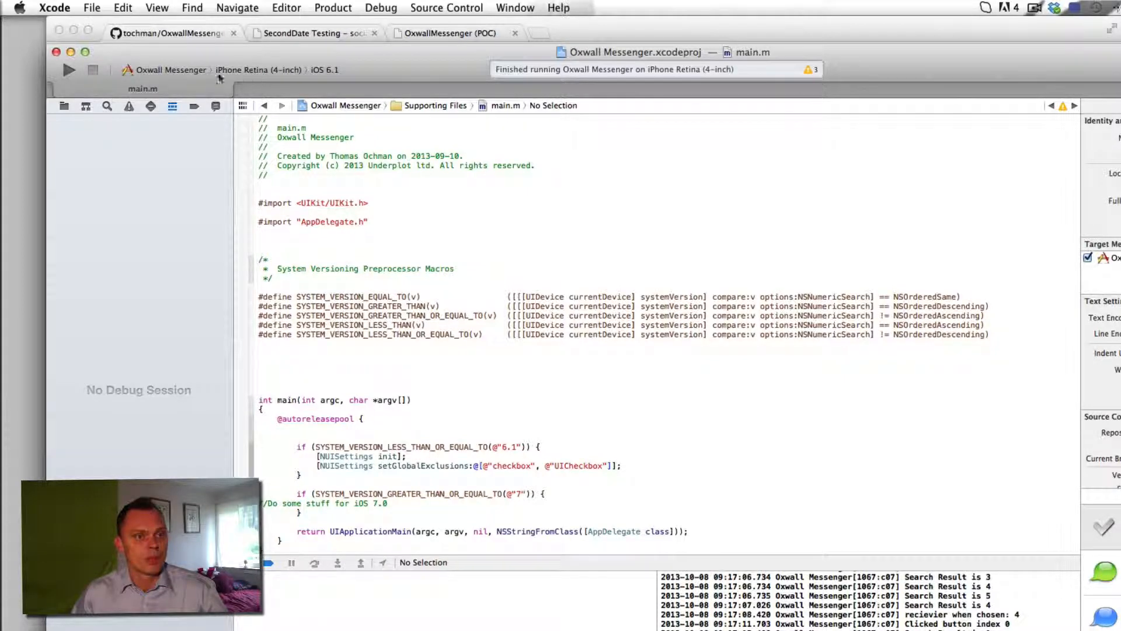
left_click(69, 69)
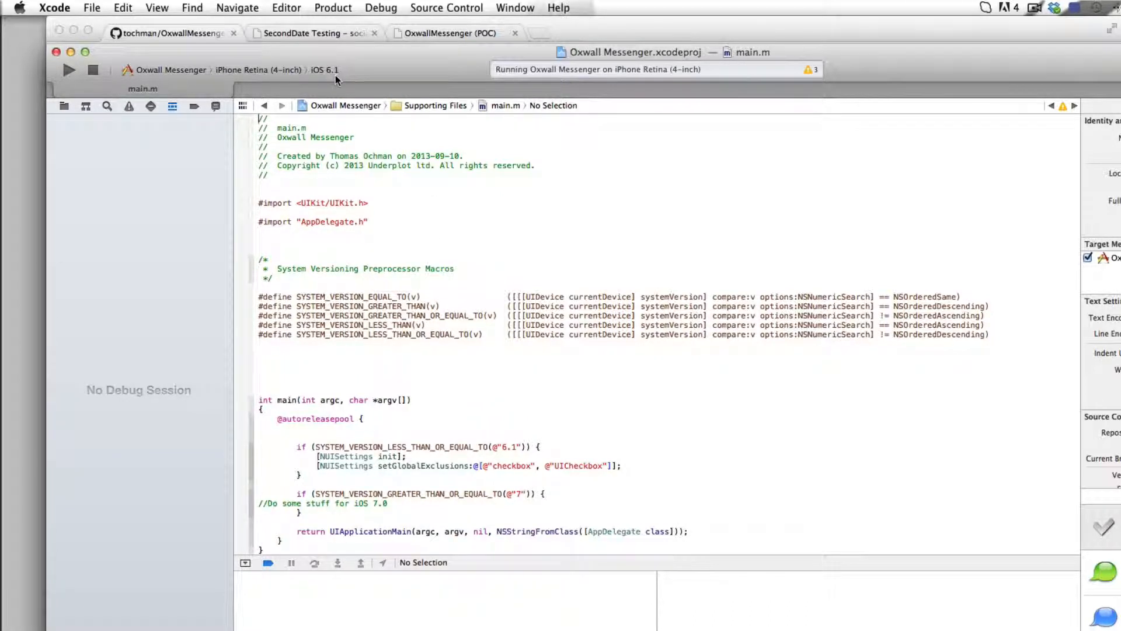
mouse_move(336, 79)
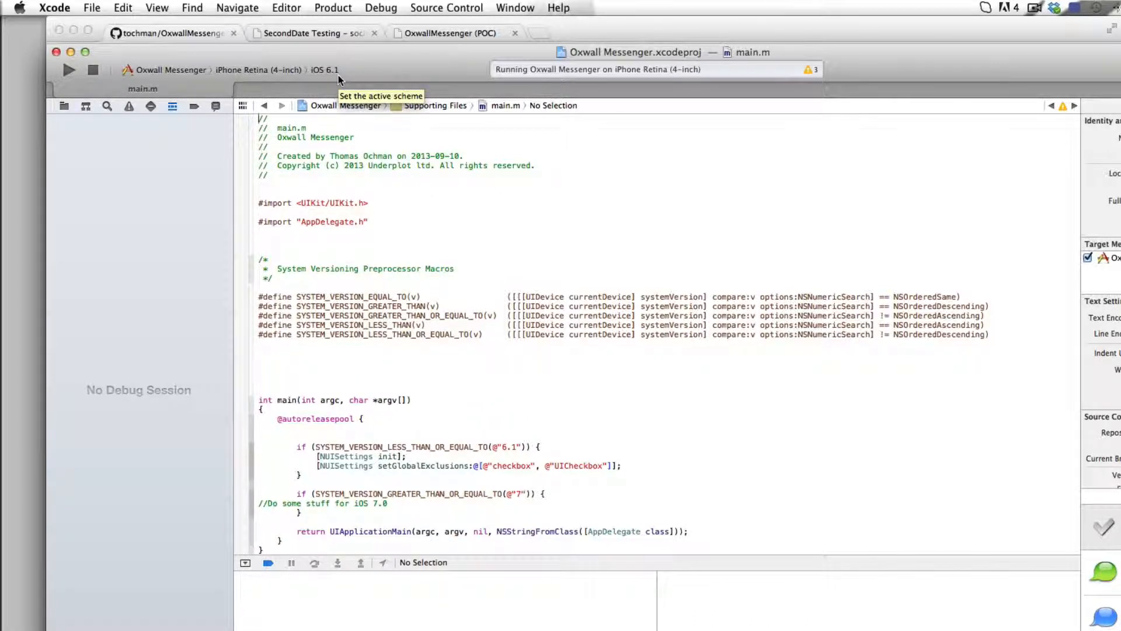
mouse_move(348, 174)
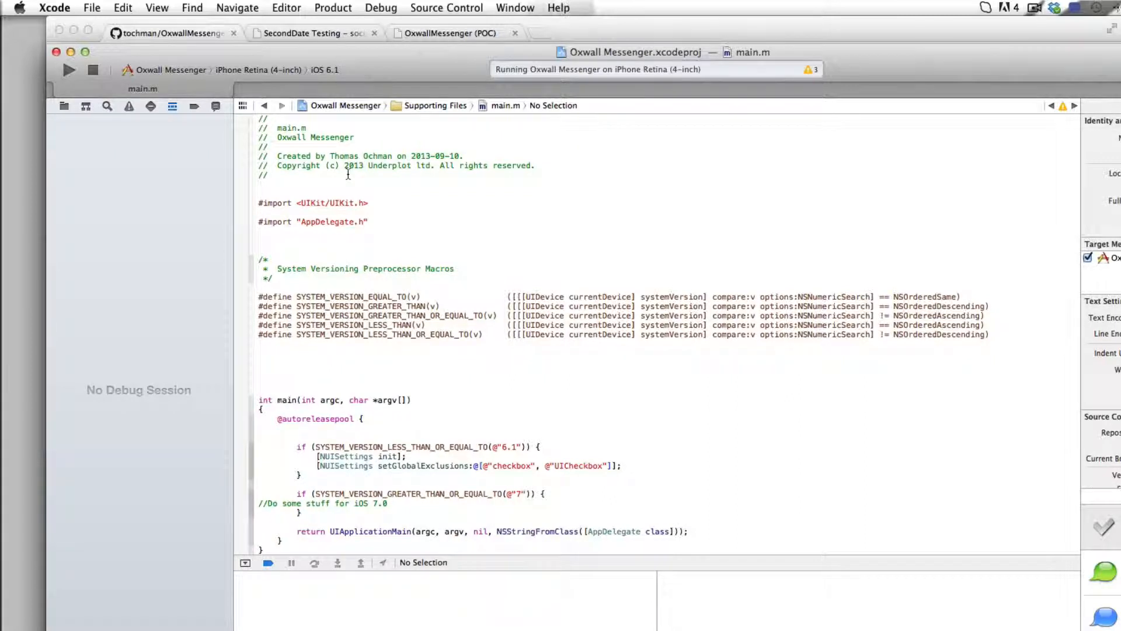
left_click(69, 69)
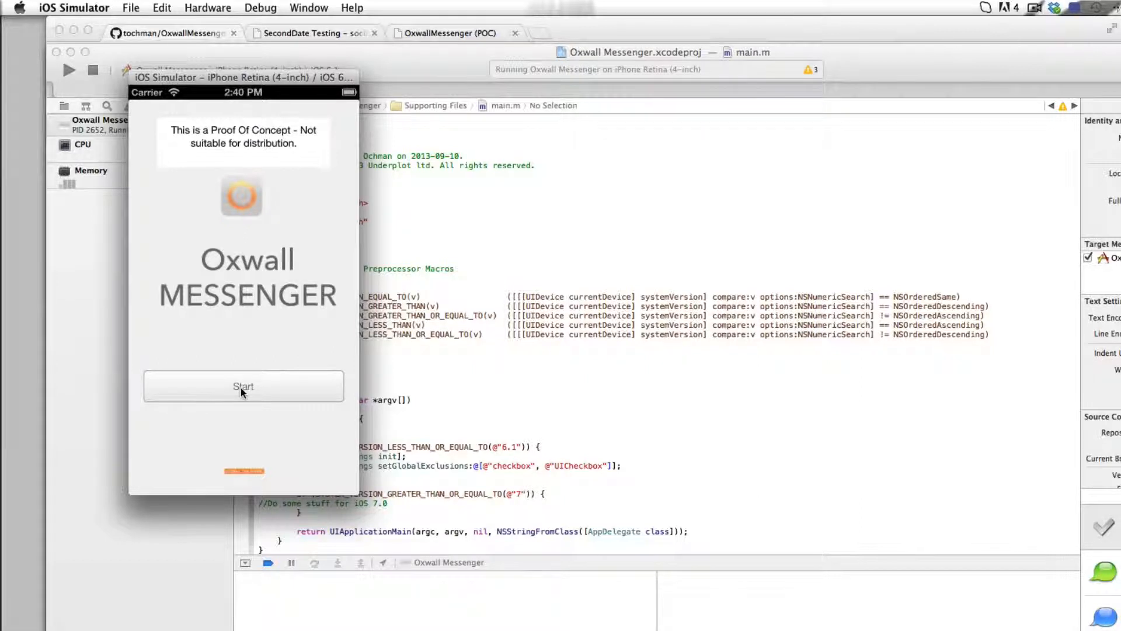
Log in with the filled credentials and open the 'test' conversation
left_click(243, 387)
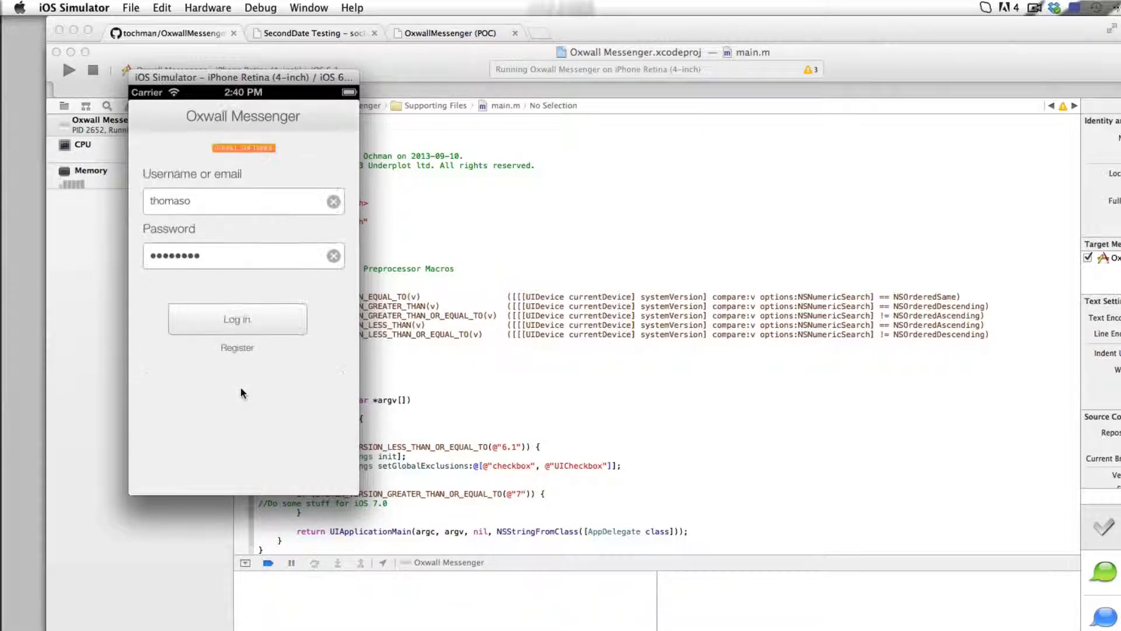
mouse_move(198, 201)
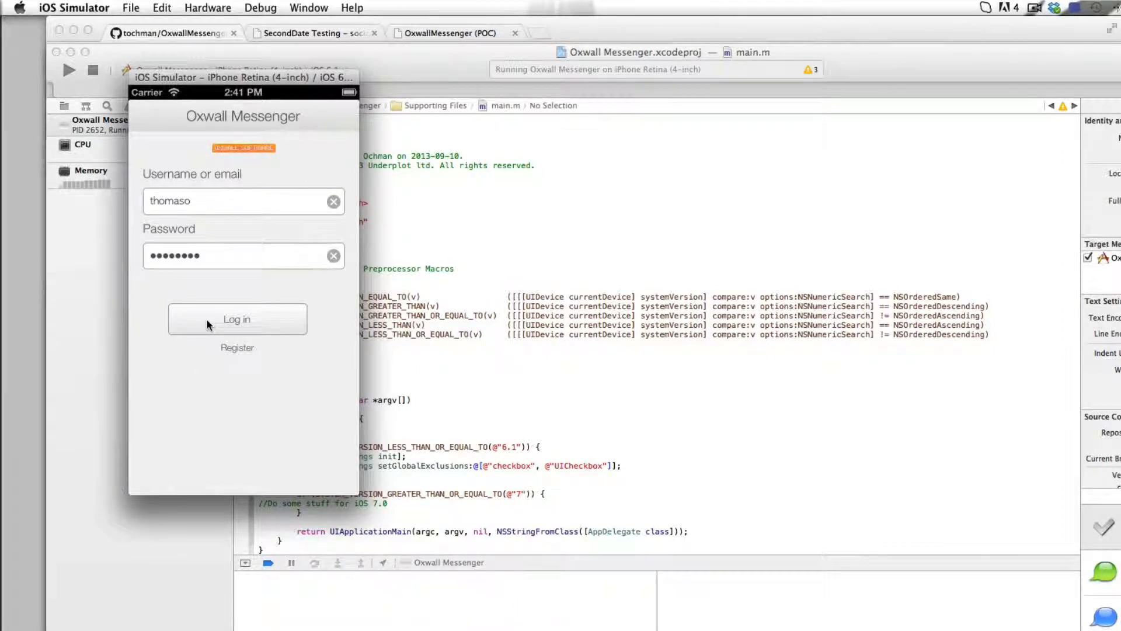
left_click(236, 319)
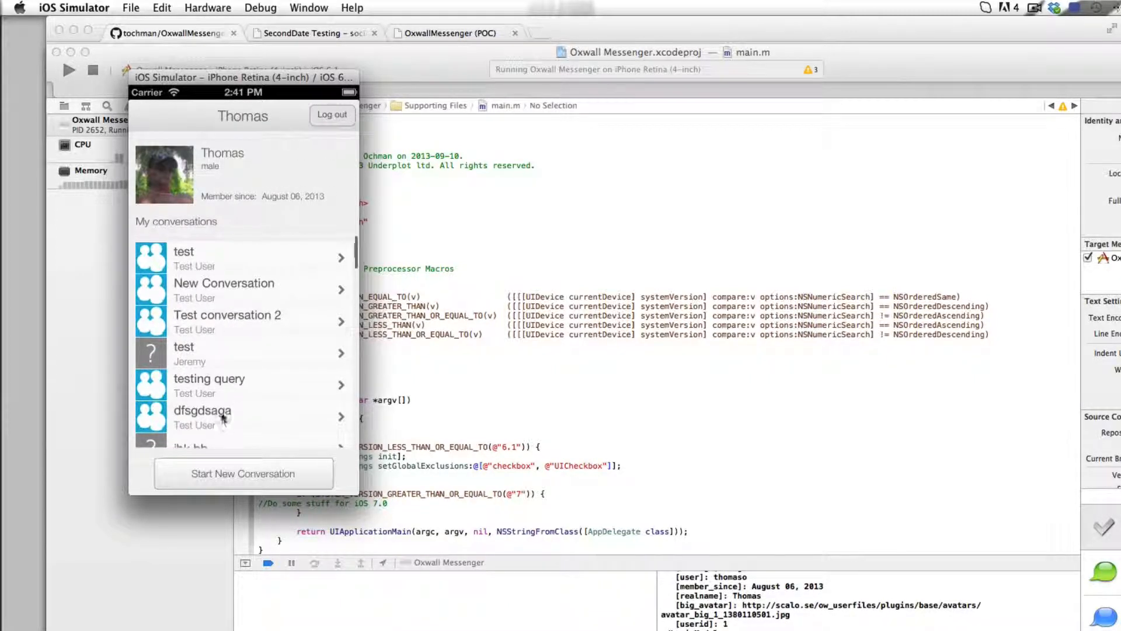
scroll("down", 3)
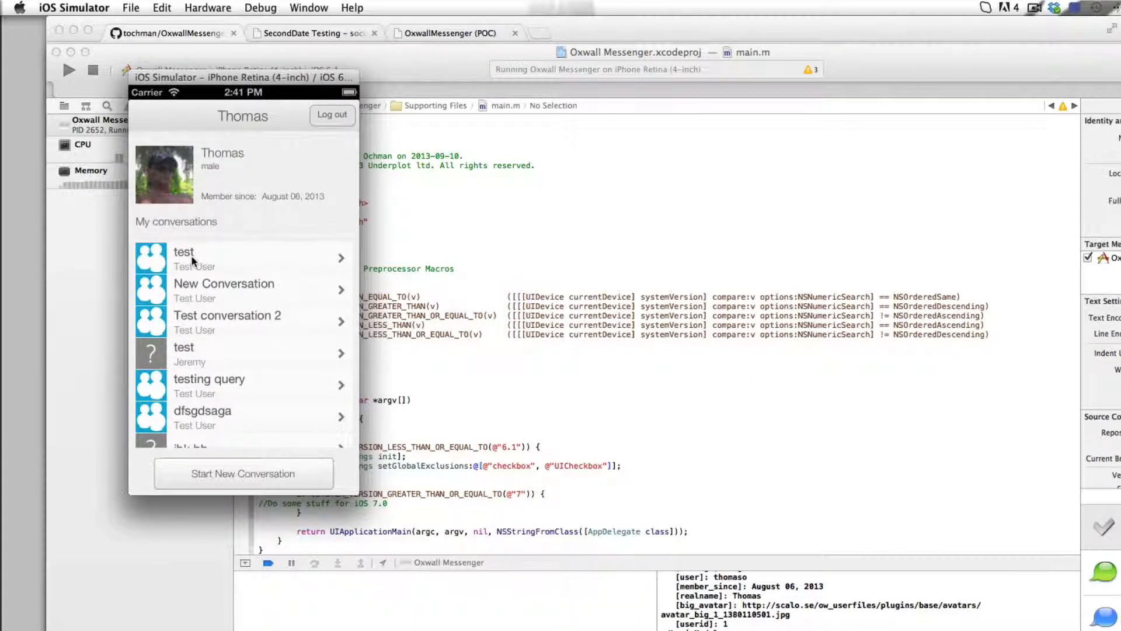
left_click(243, 258)
type("A new m")
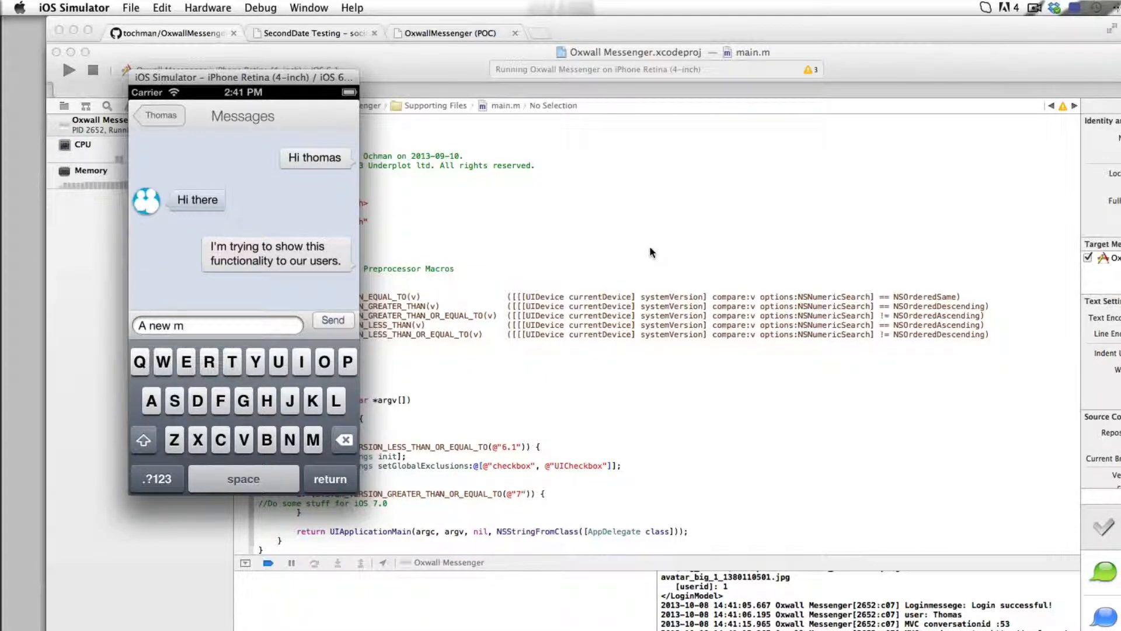
Type 'A new message from iOS.' and send it to the test conversation
type("essage")
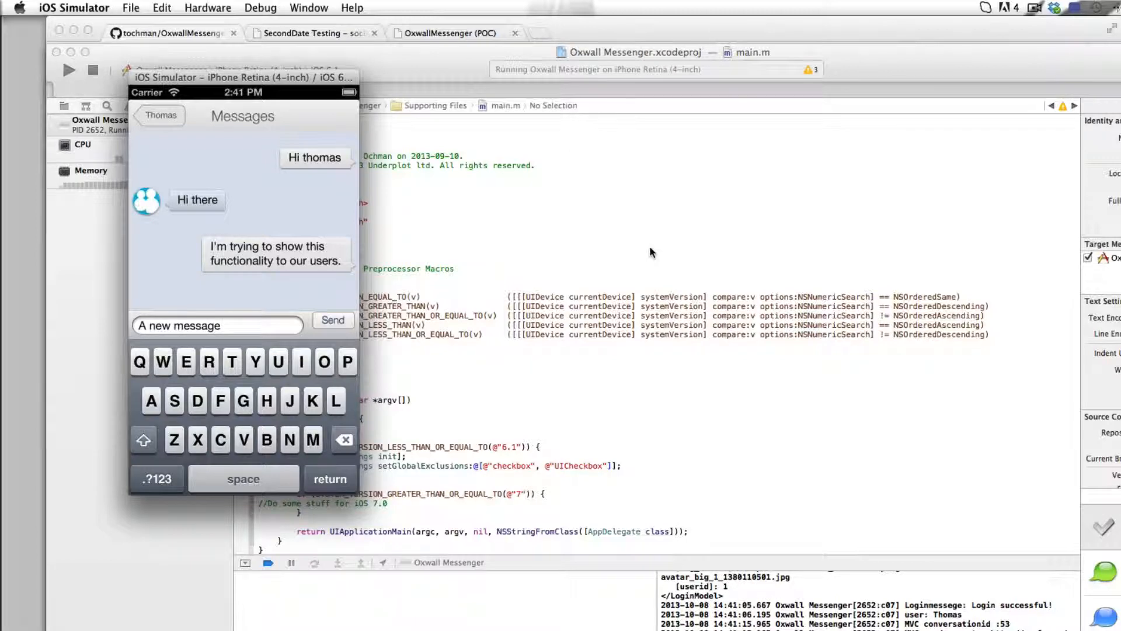
type("from")
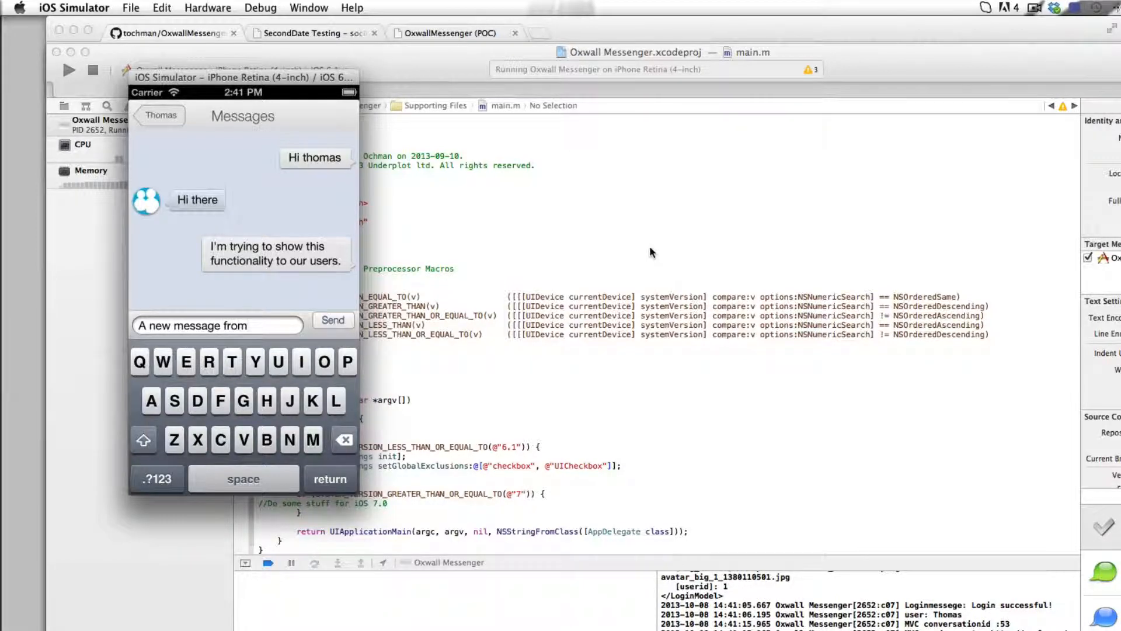
type("iOS")
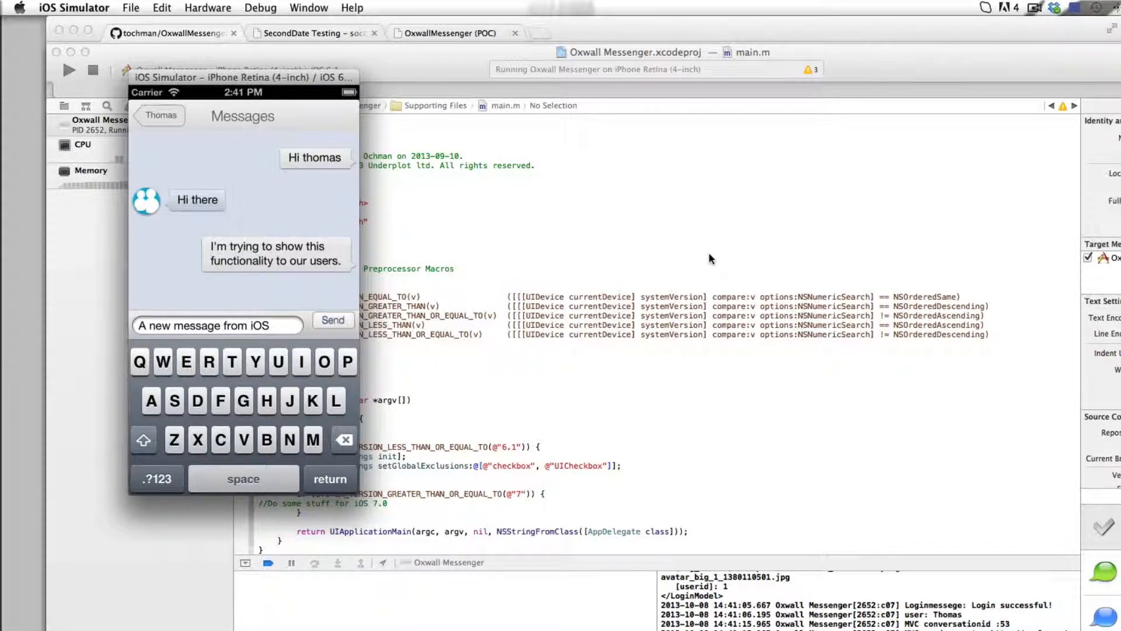
left_click(334, 321)
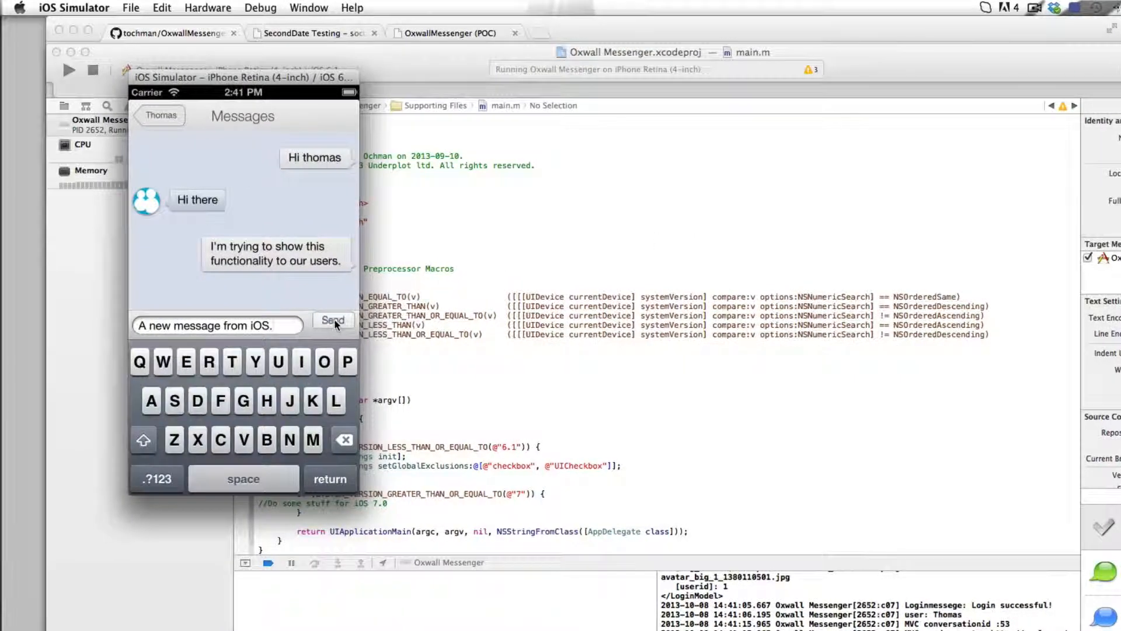
left_click(333, 319)
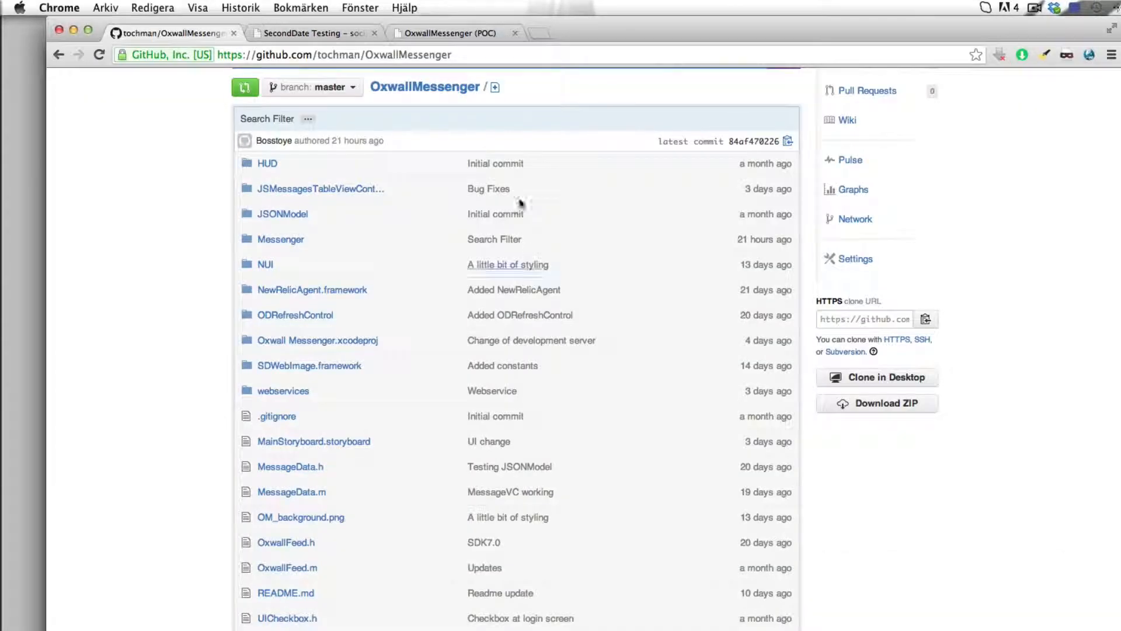
Log into SecondDate Testing as Test User and open 'test' from the Mailbox
left_click(315, 32)
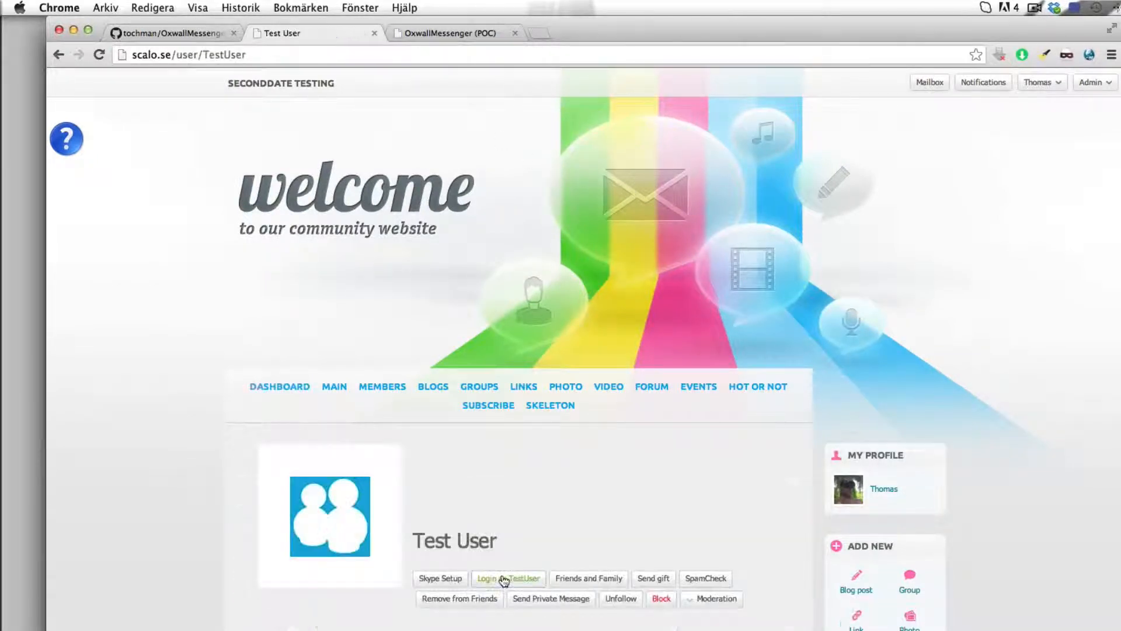
left_click(509, 578)
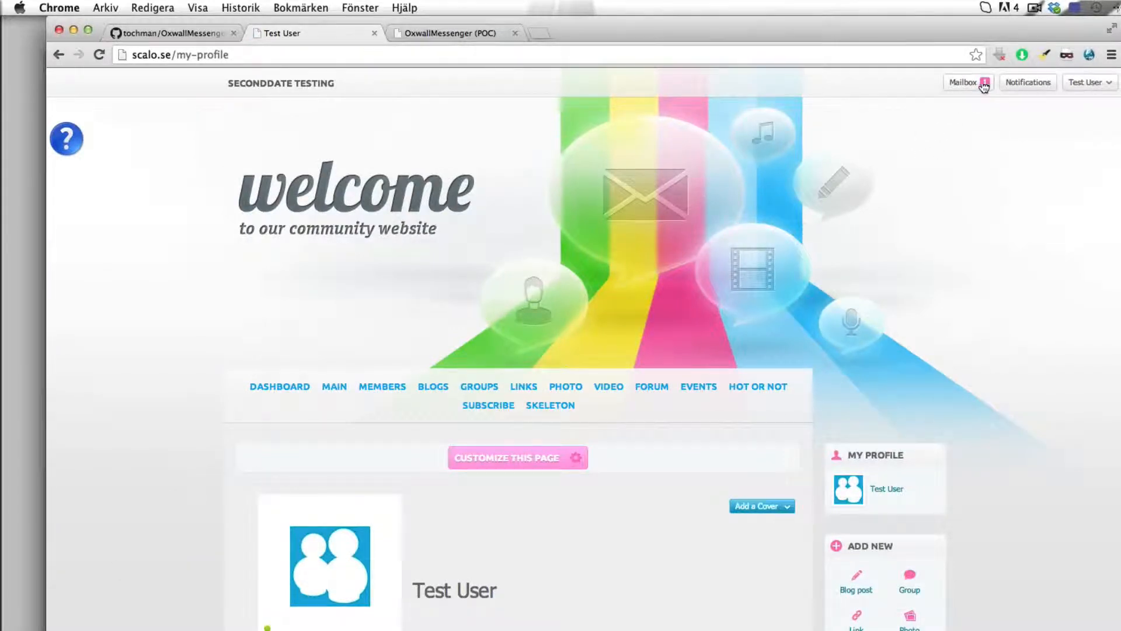
left_click(964, 83)
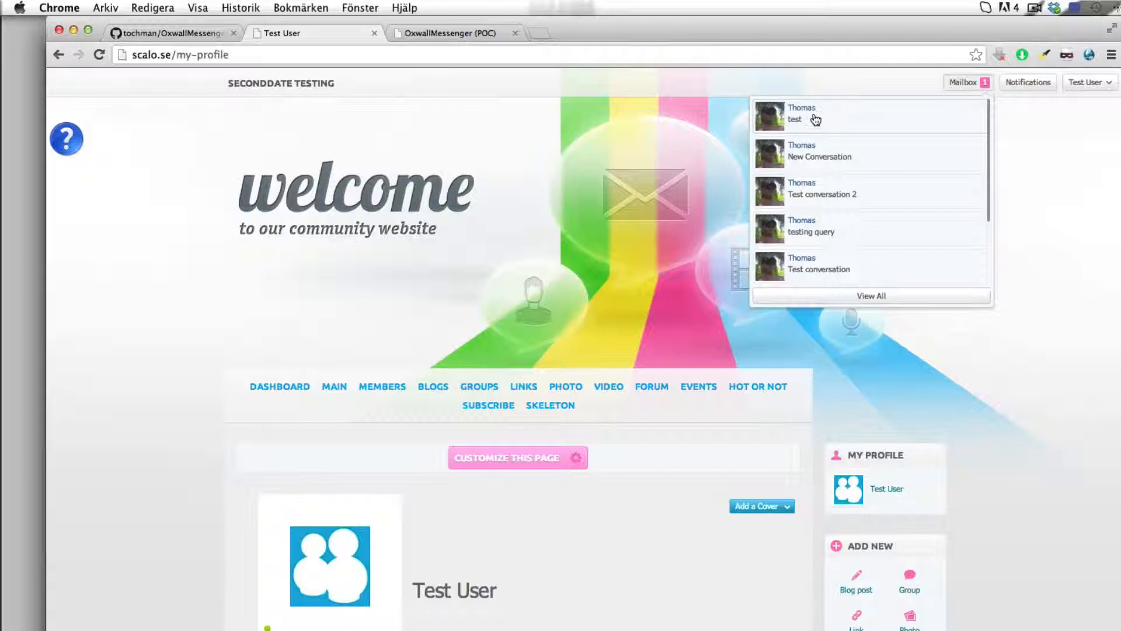
left_click(801, 115)
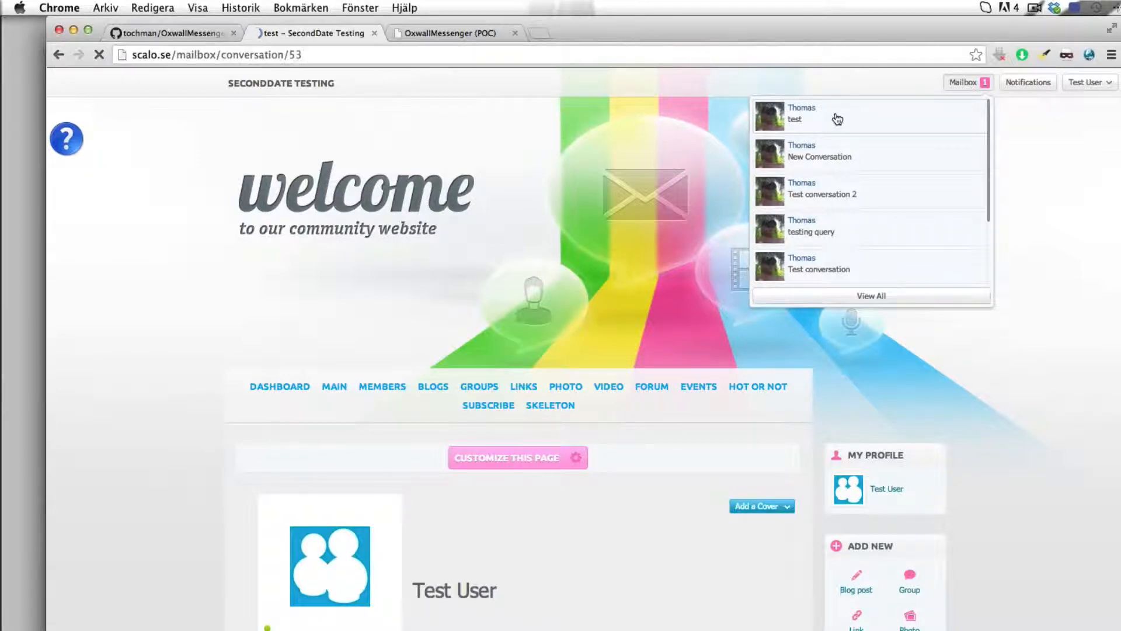
left_click(837, 118)
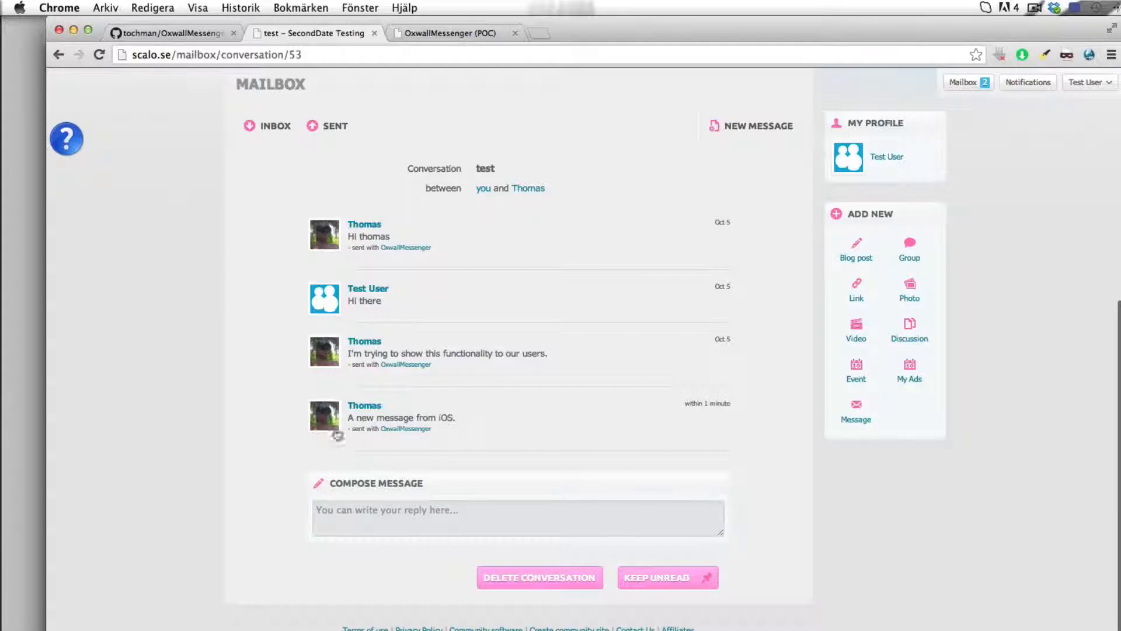
mouse_move(429, 496)
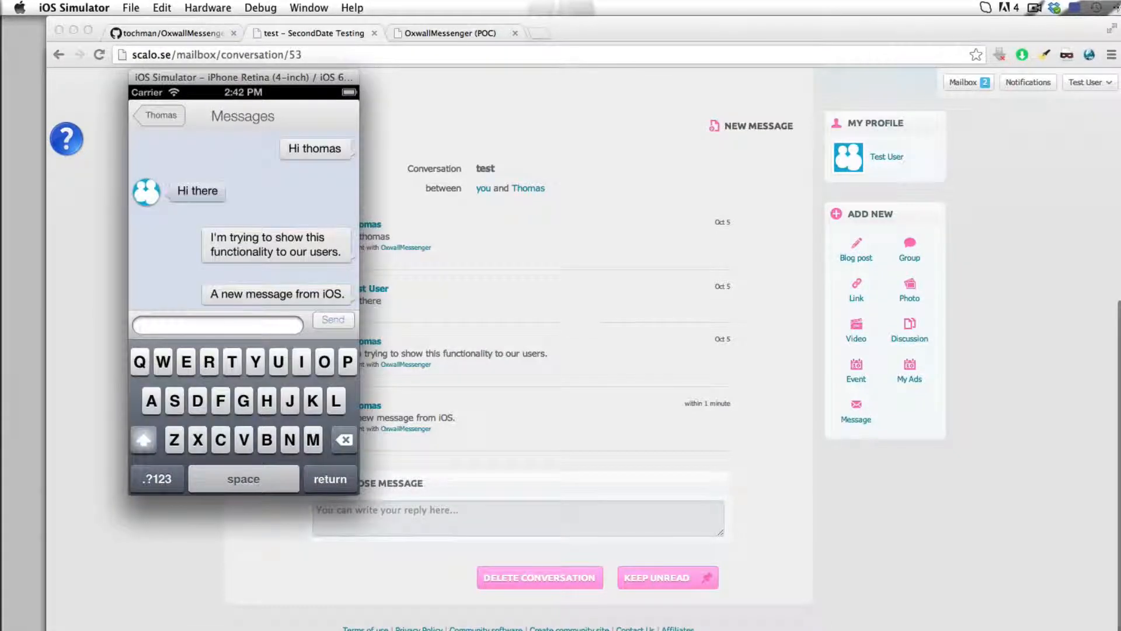
Return to the iOS Simulator showing Thomas's conversation list
left_click(158, 115)
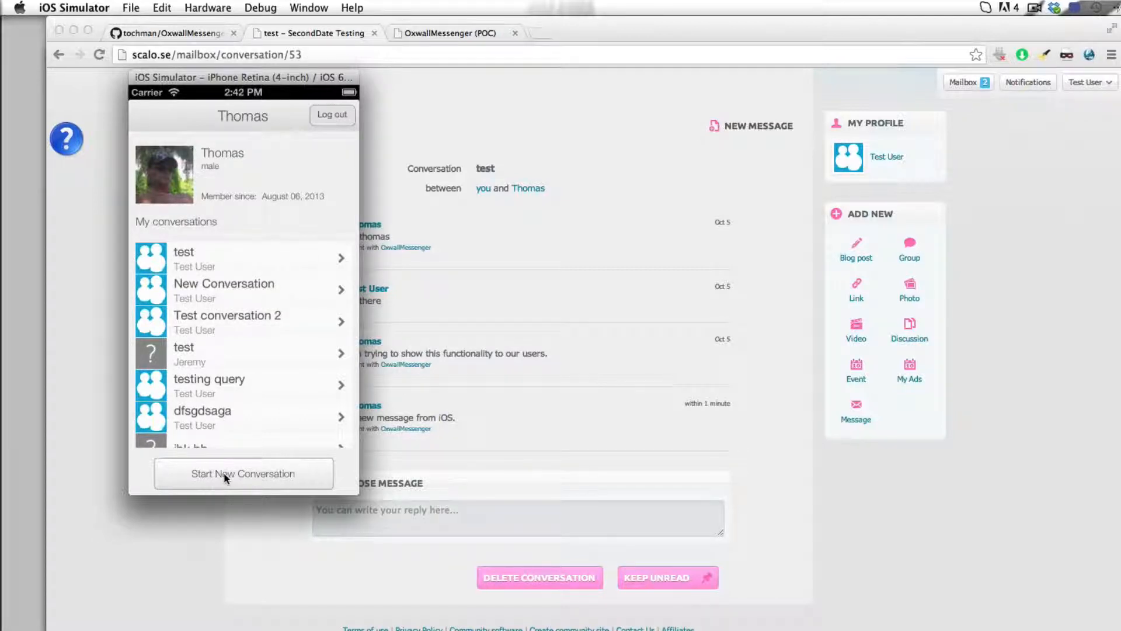
Start a conversation with Test User titled 'New conversation' and continue
left_click(242, 473)
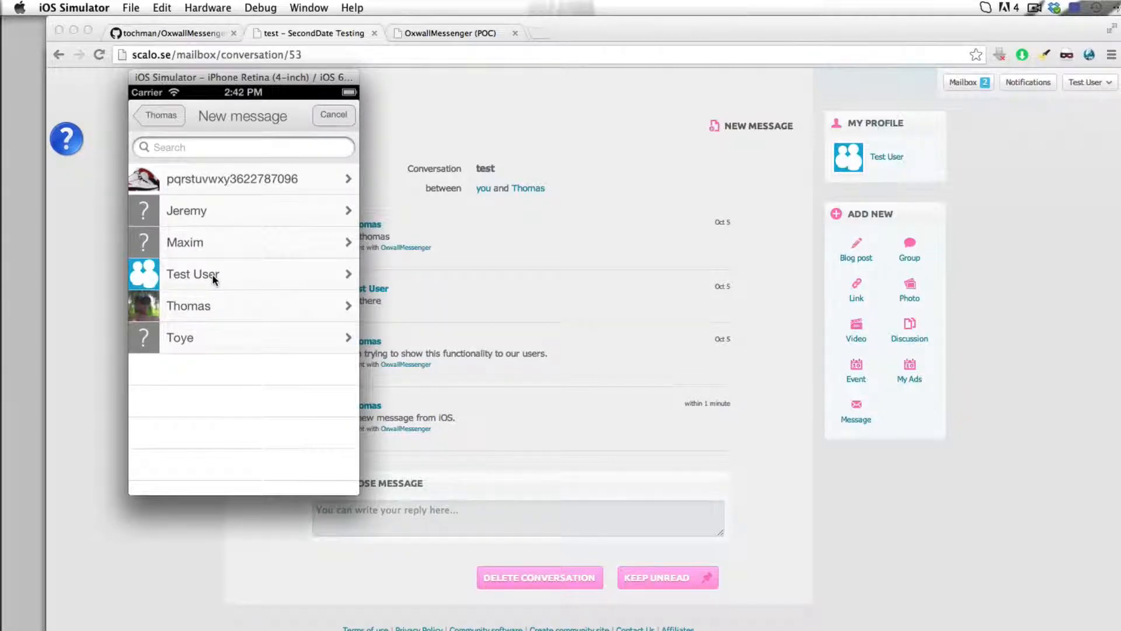
left_click(194, 274)
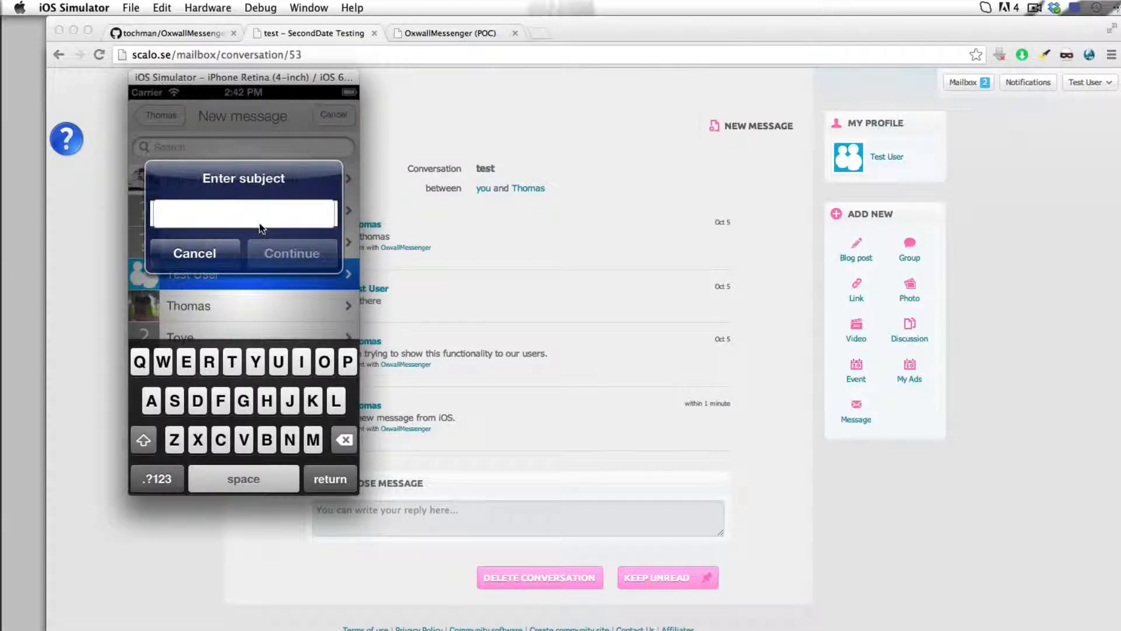
type("New con")
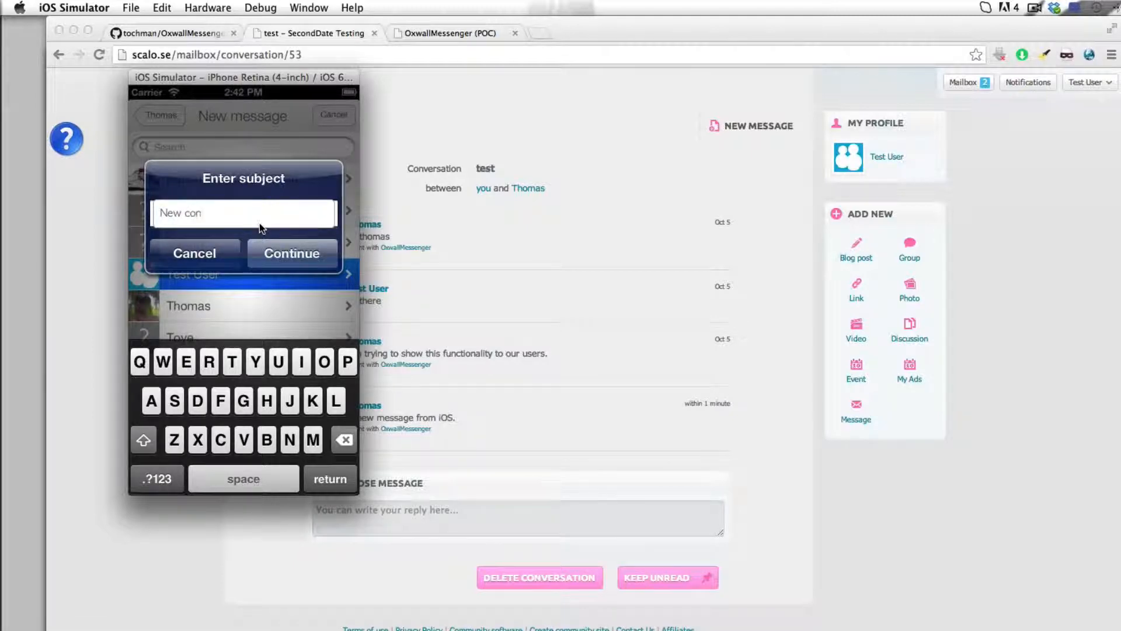
type("versation")
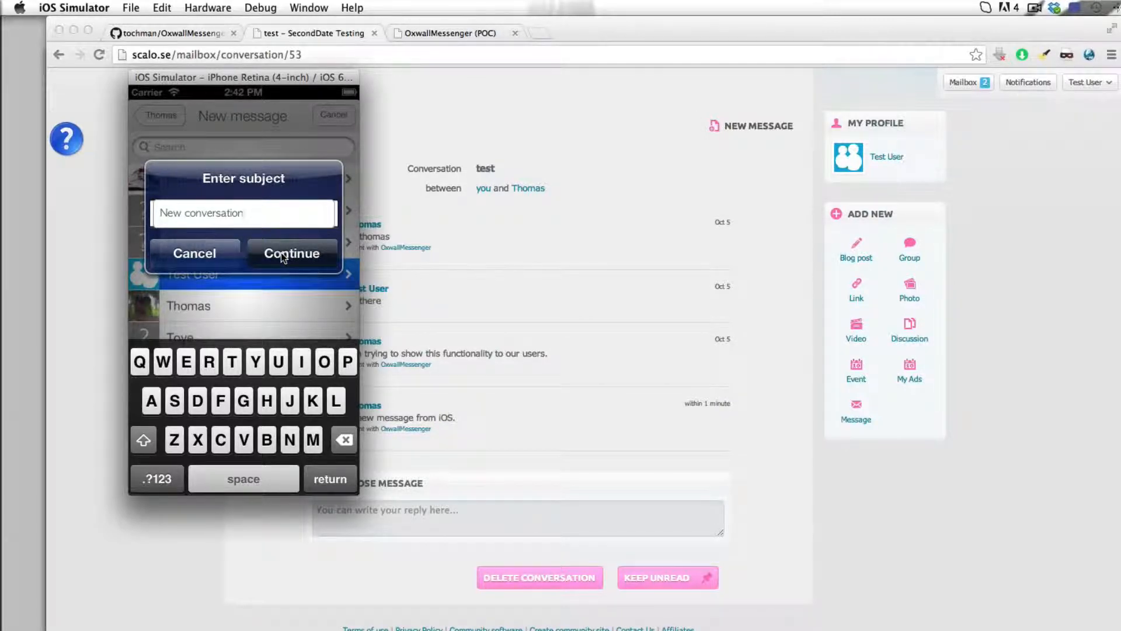
left_click(292, 253)
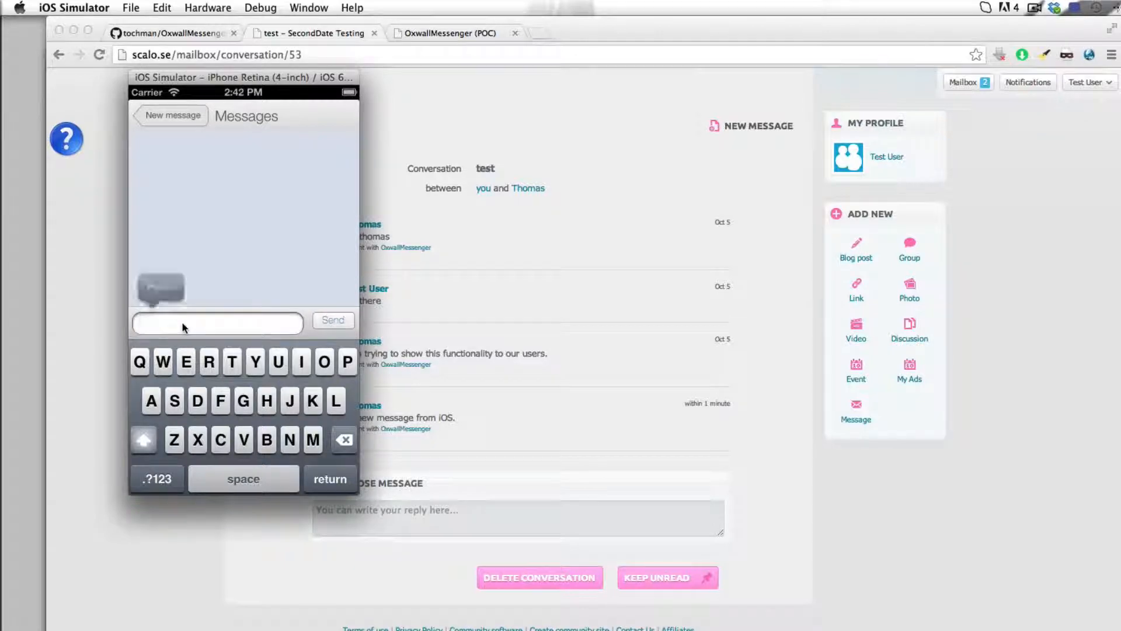
Type and send 'And the first message.' in the new thread
type("And the")
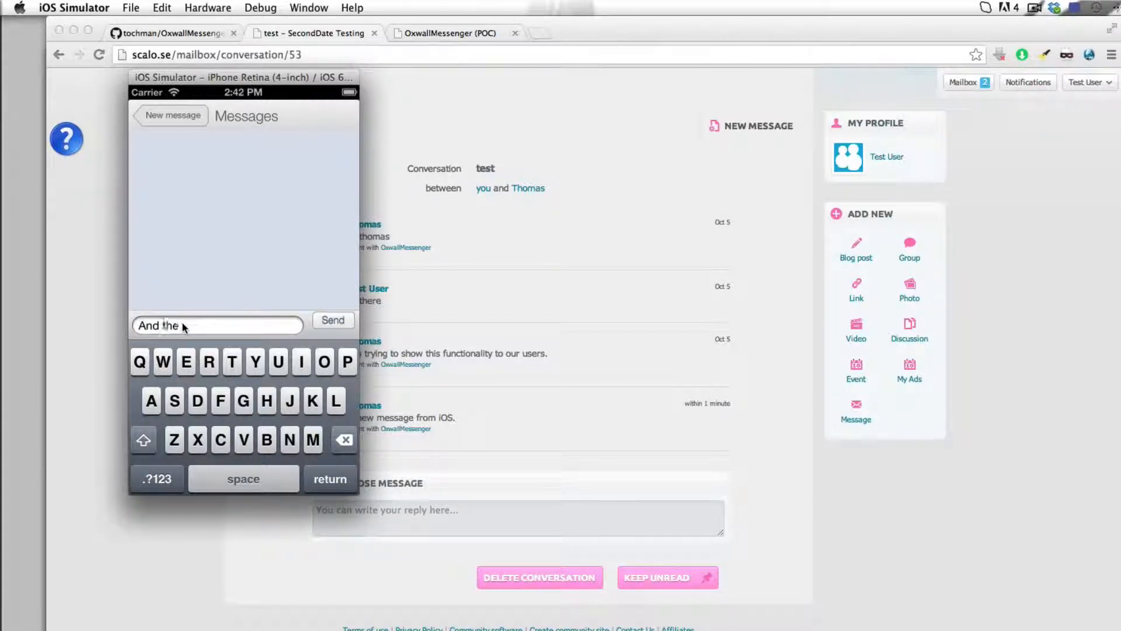
type("first mes")
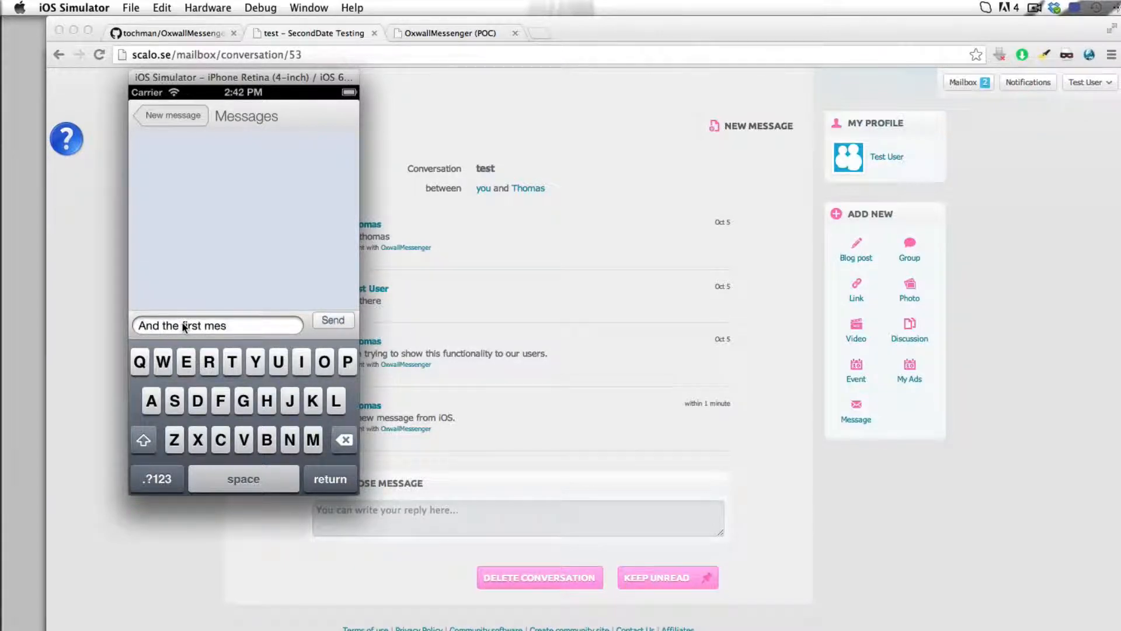
type("sage")
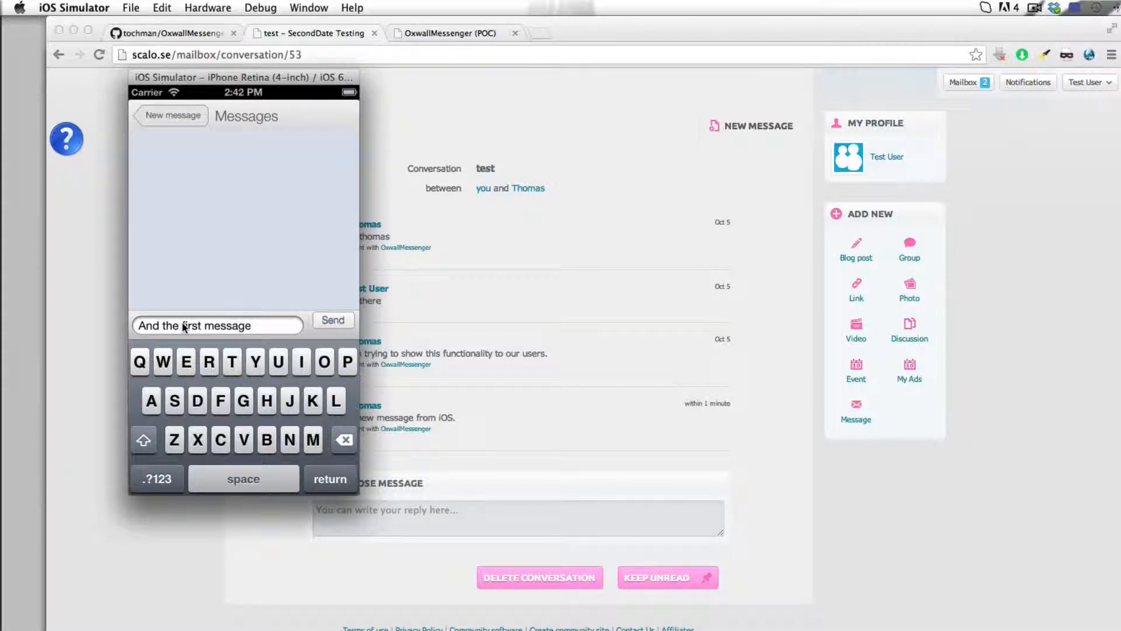
type(".")
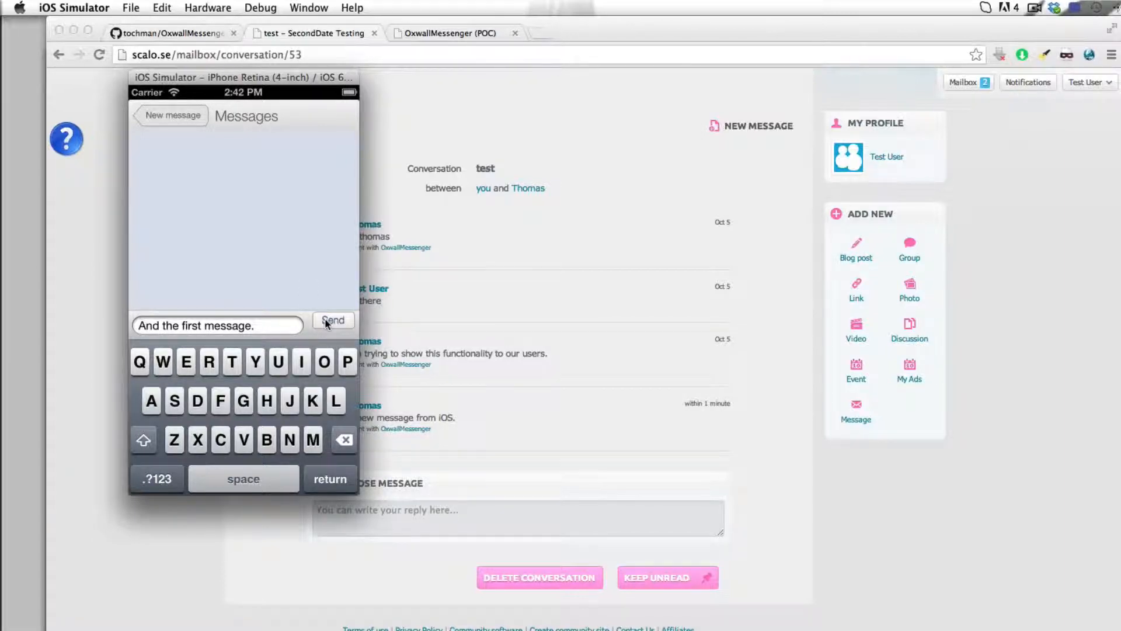
left_click(334, 319)
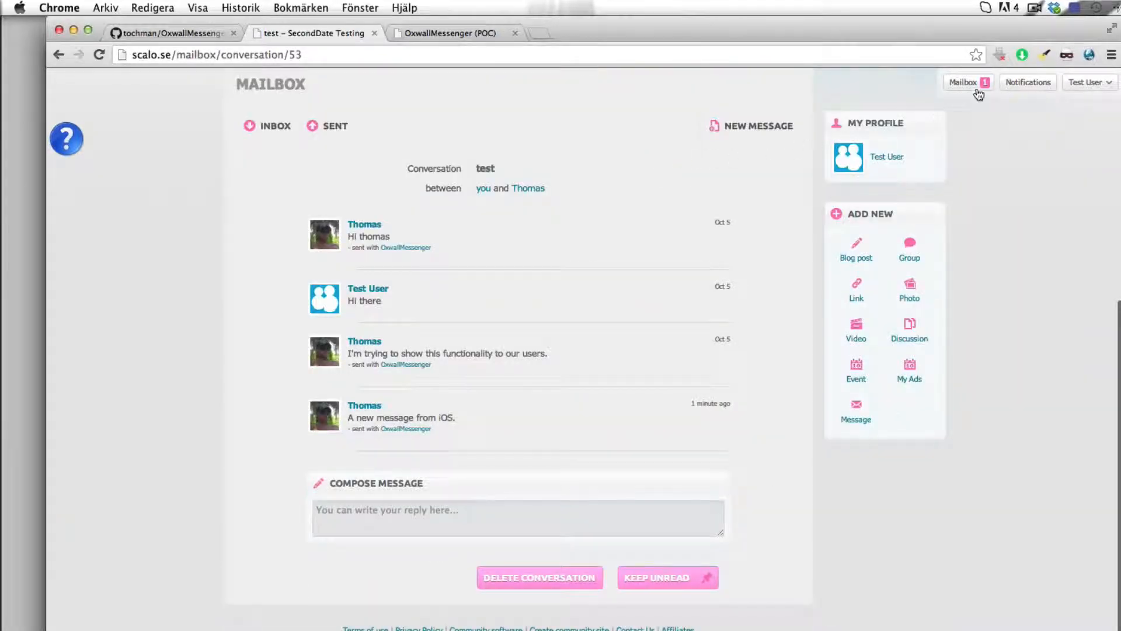
Open 'New conversation' from the Mailbox and expand the reply editor
left_click(965, 82)
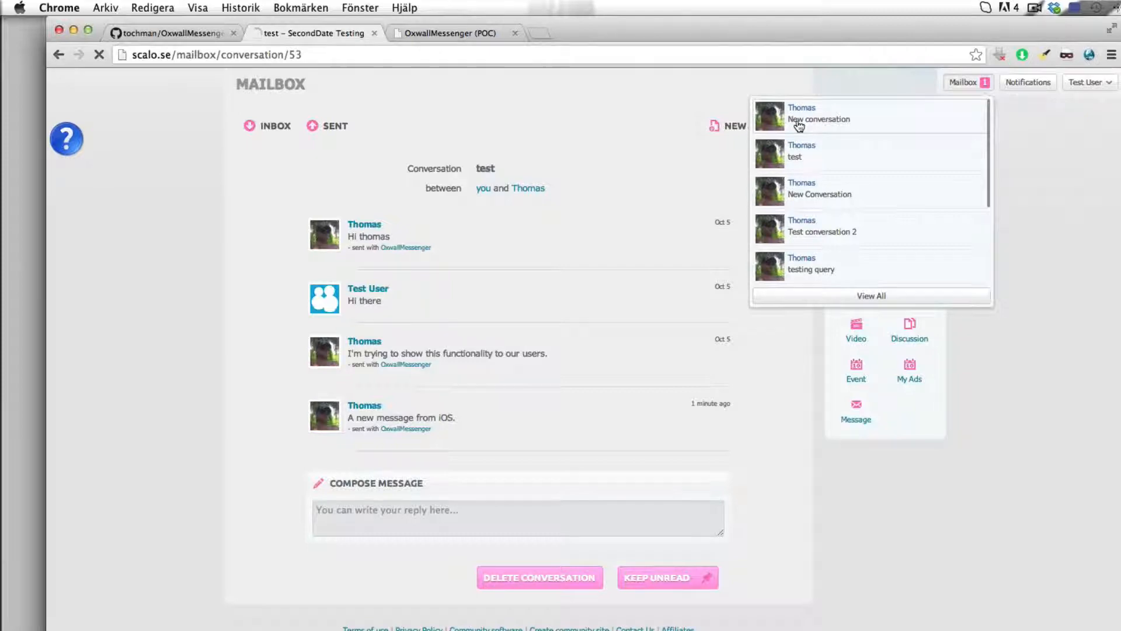
left_click(819, 118)
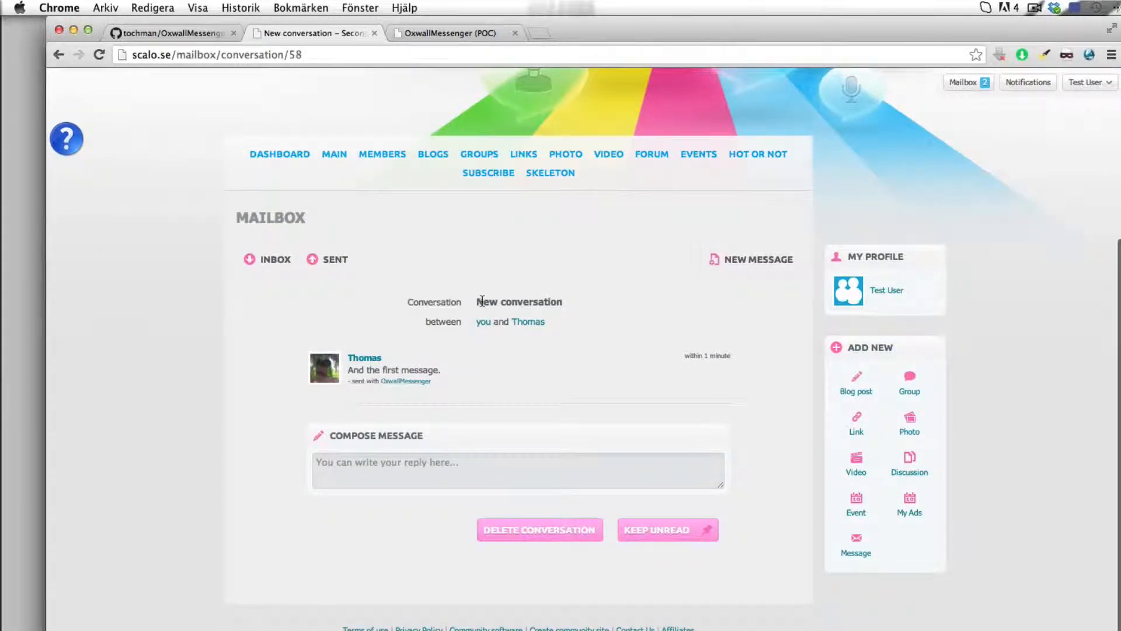
double_click(520, 301)
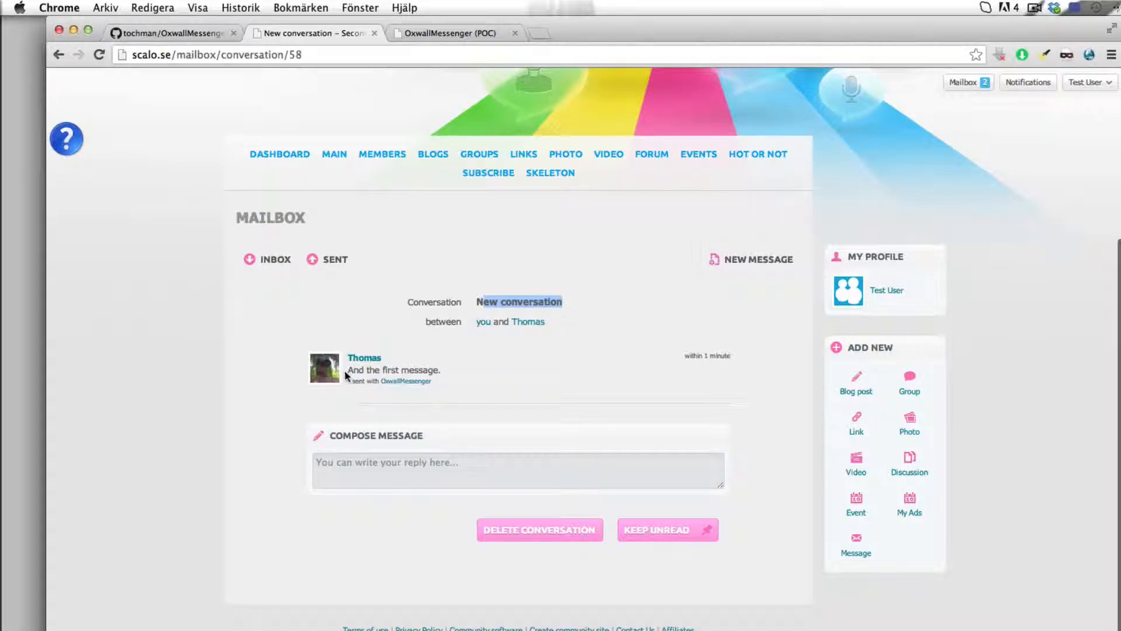
double_click(393, 369)
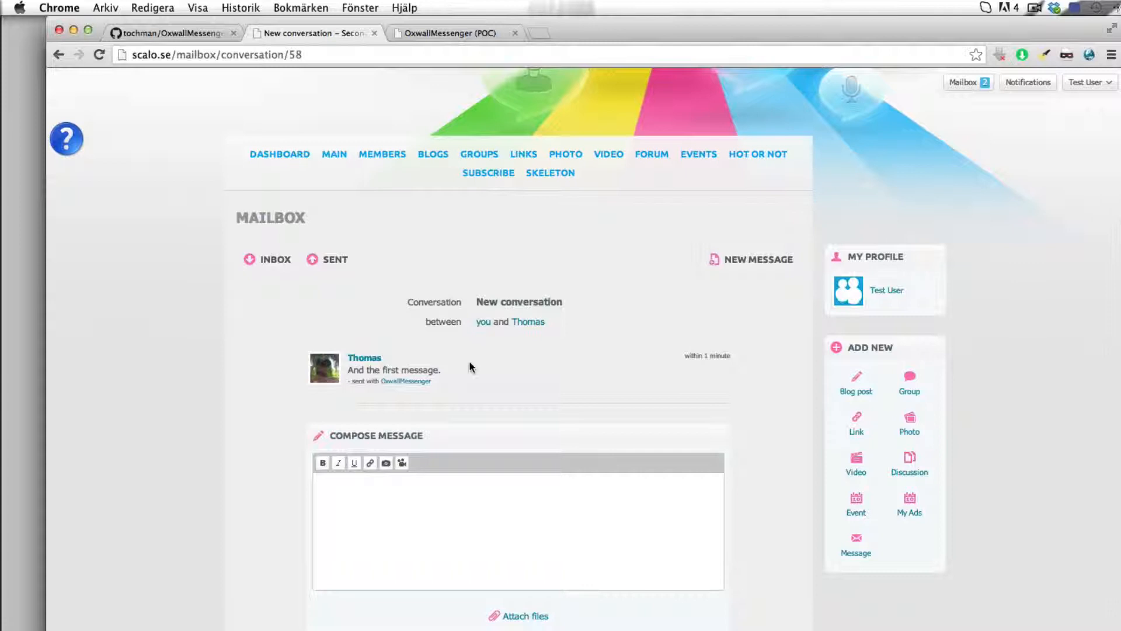
Type the reply 'Hello Thomas. Keep coding. You are not done yet!'
type("Hello")
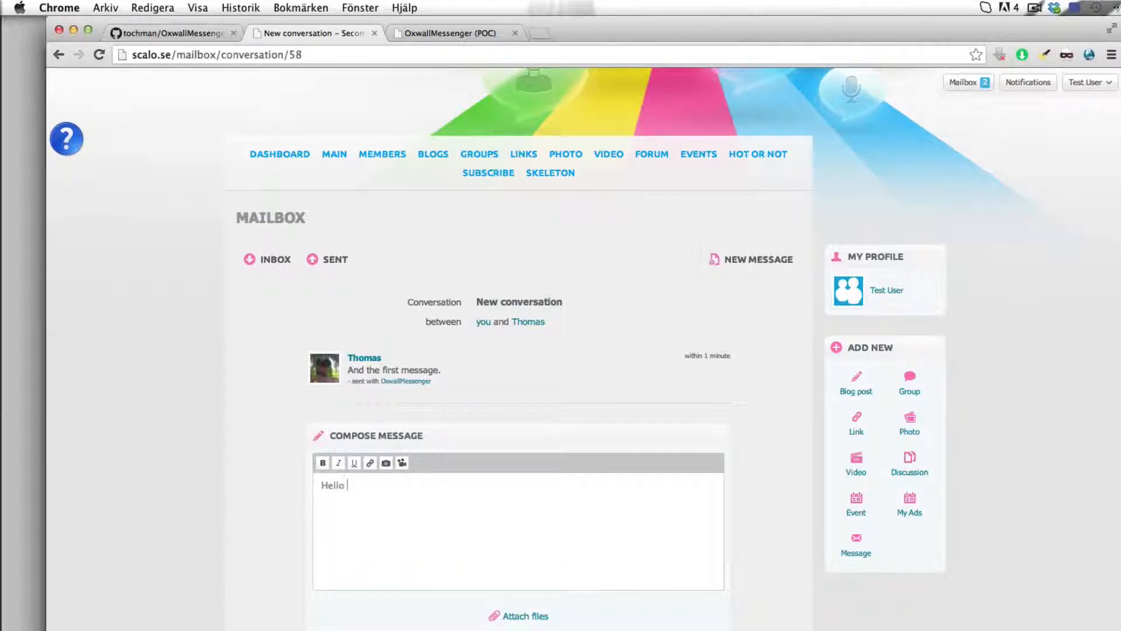
type("Thomas. Keep")
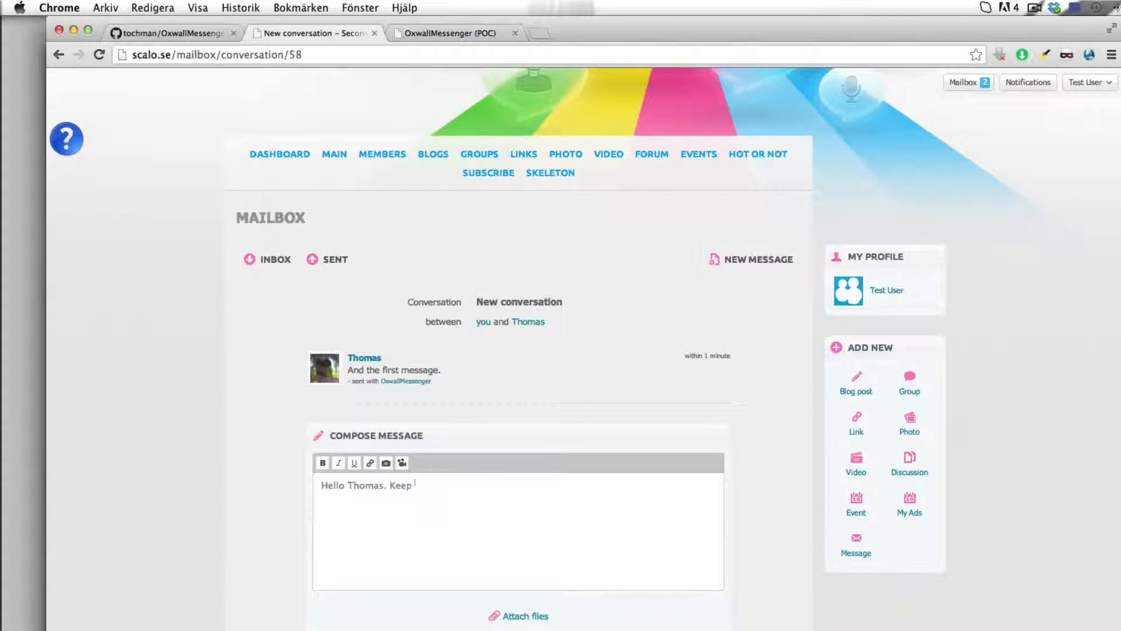
type("coding..")
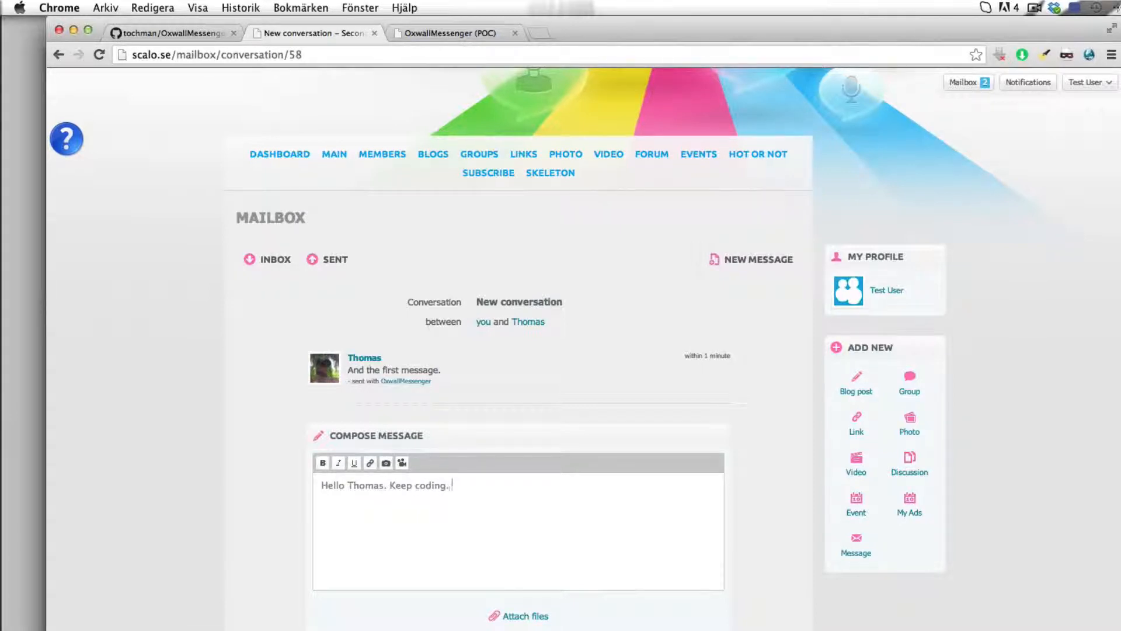
type("You are n")
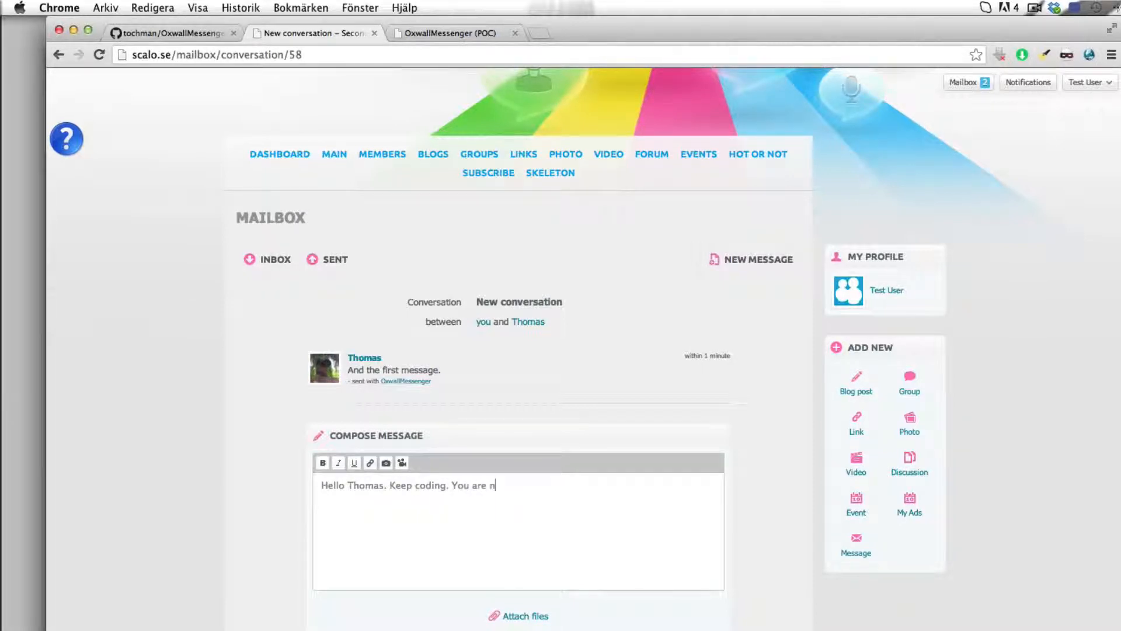
type("ot done.")
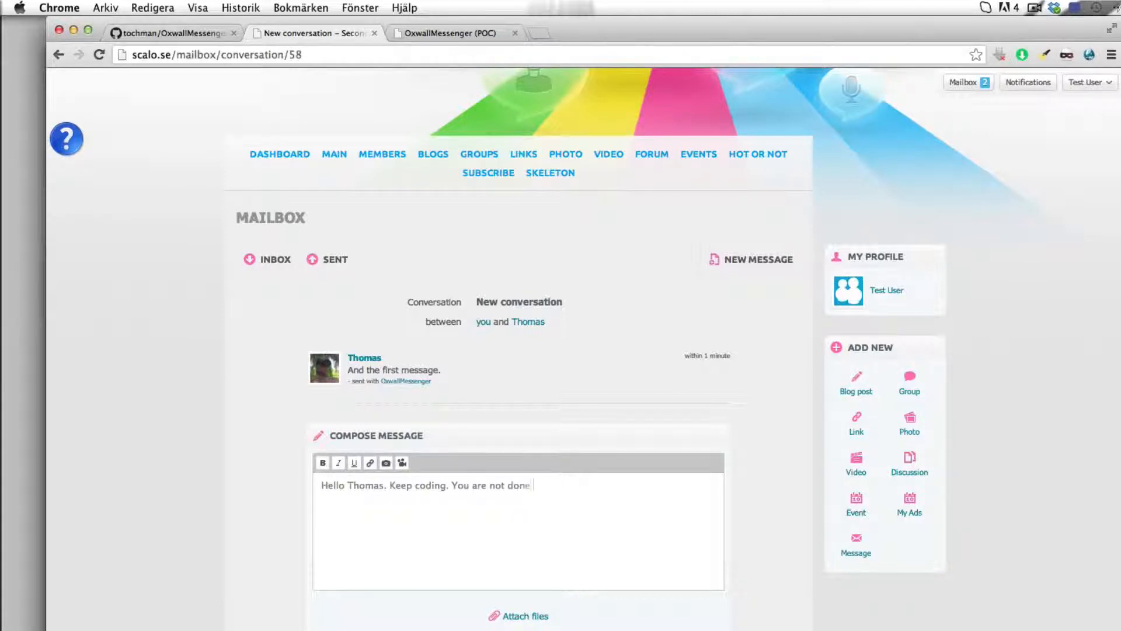
type("yet!")
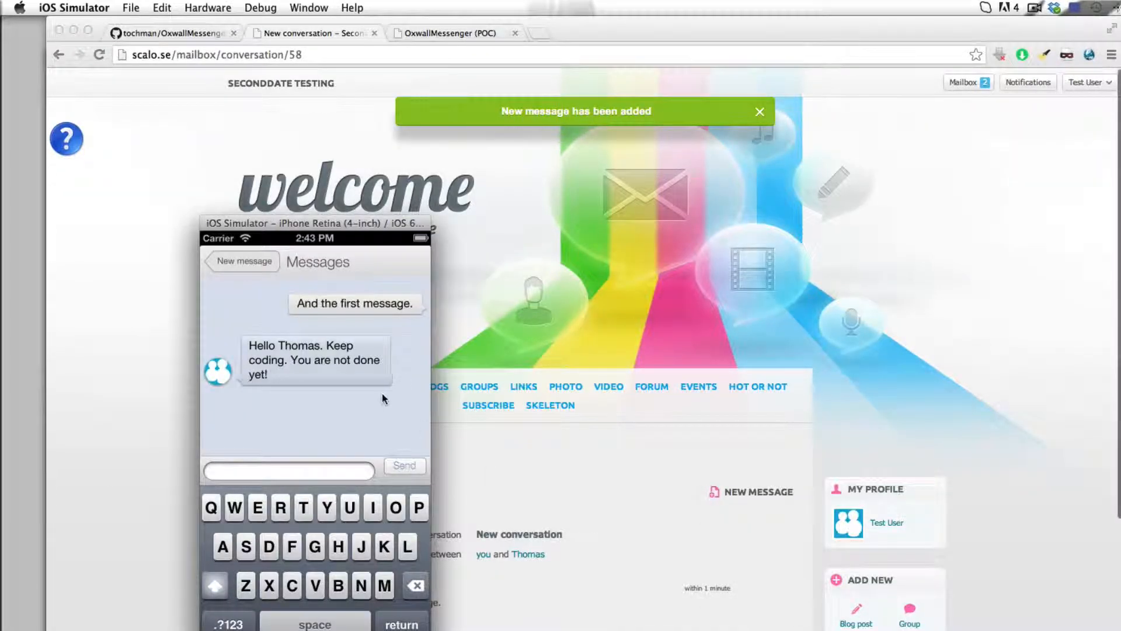
View the website's reply in the app thread, then switch to the OxwallMessenger (POC) homepage tab
left_click(759, 112)
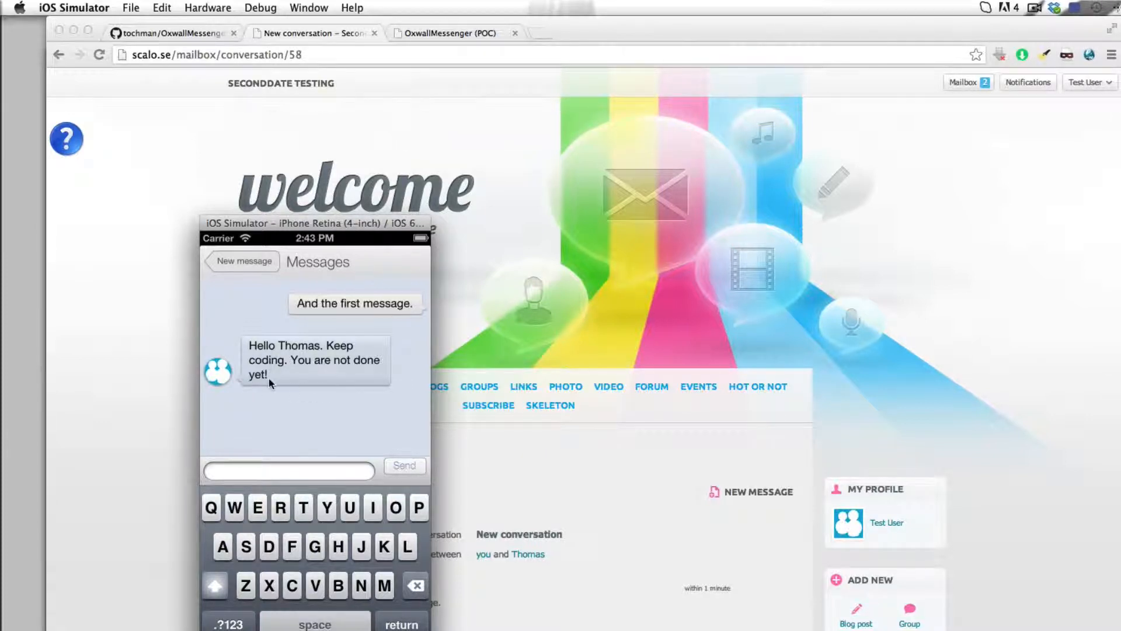
mouse_move(297, 400)
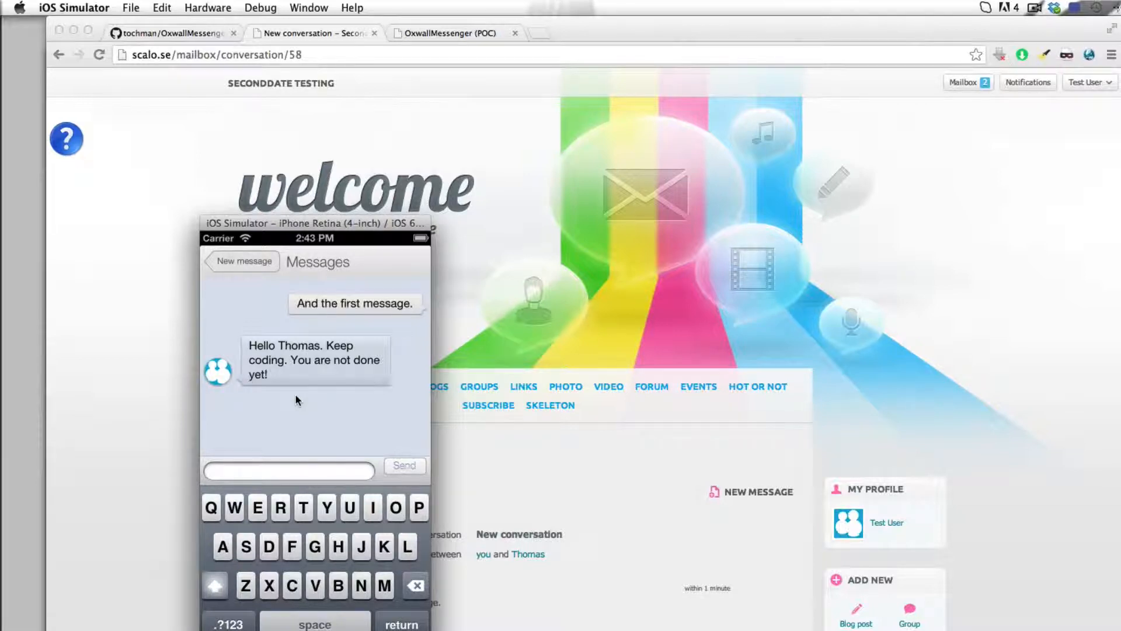
mouse_move(122, 300)
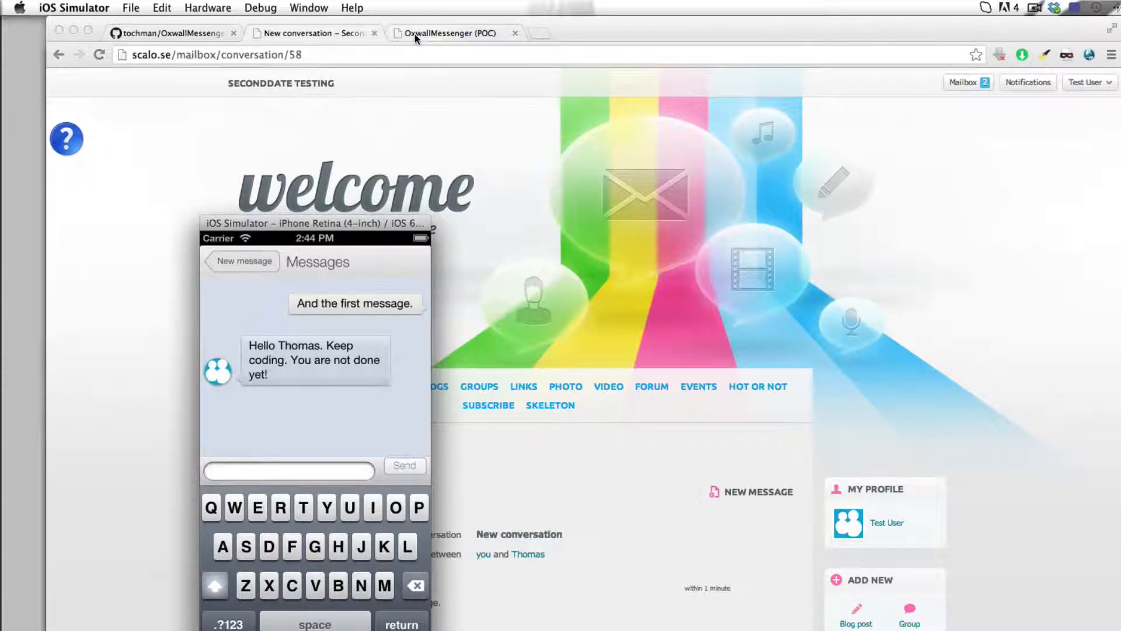
left_click(449, 32)
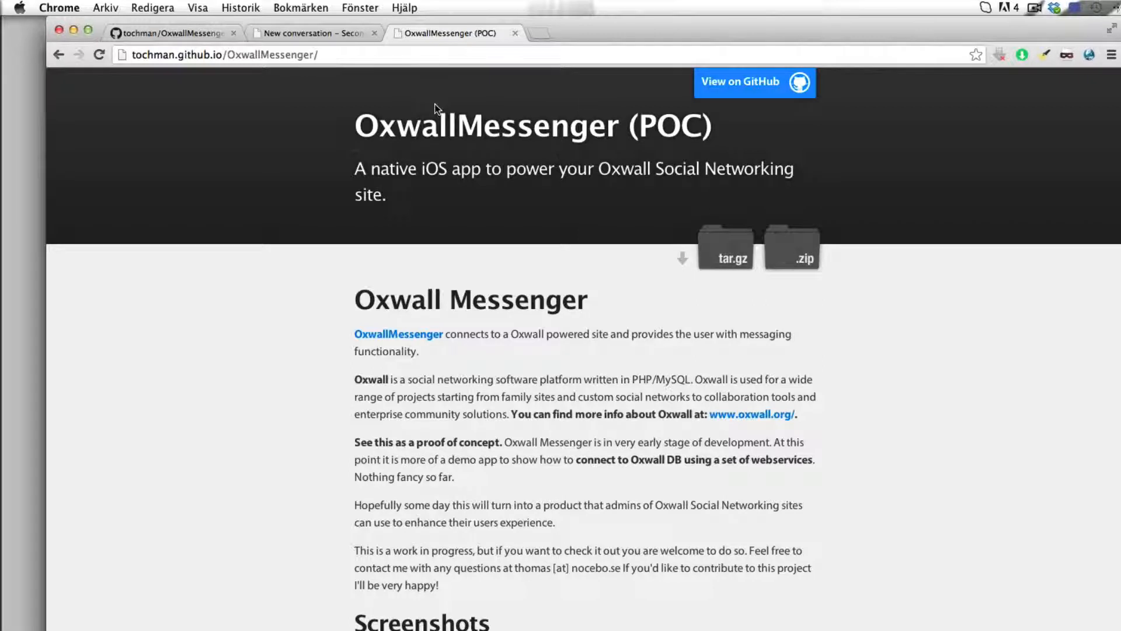
mouse_move(245, 97)
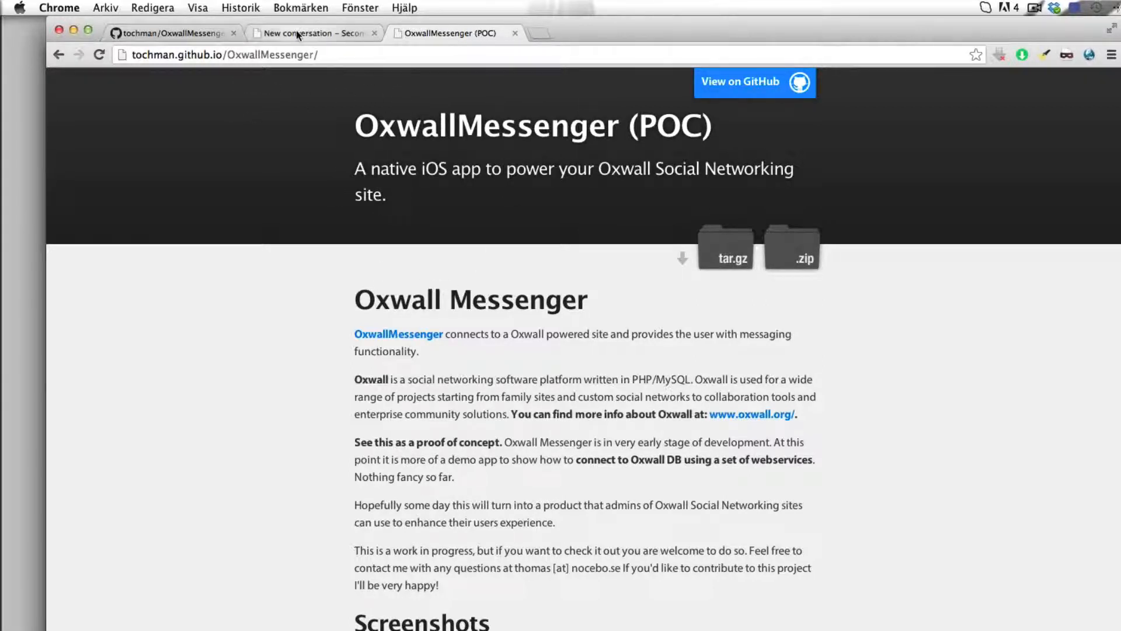
Switch to the OxwallMessenger GitHub repository tab showing folders, files and latest commit
left_click(755, 82)
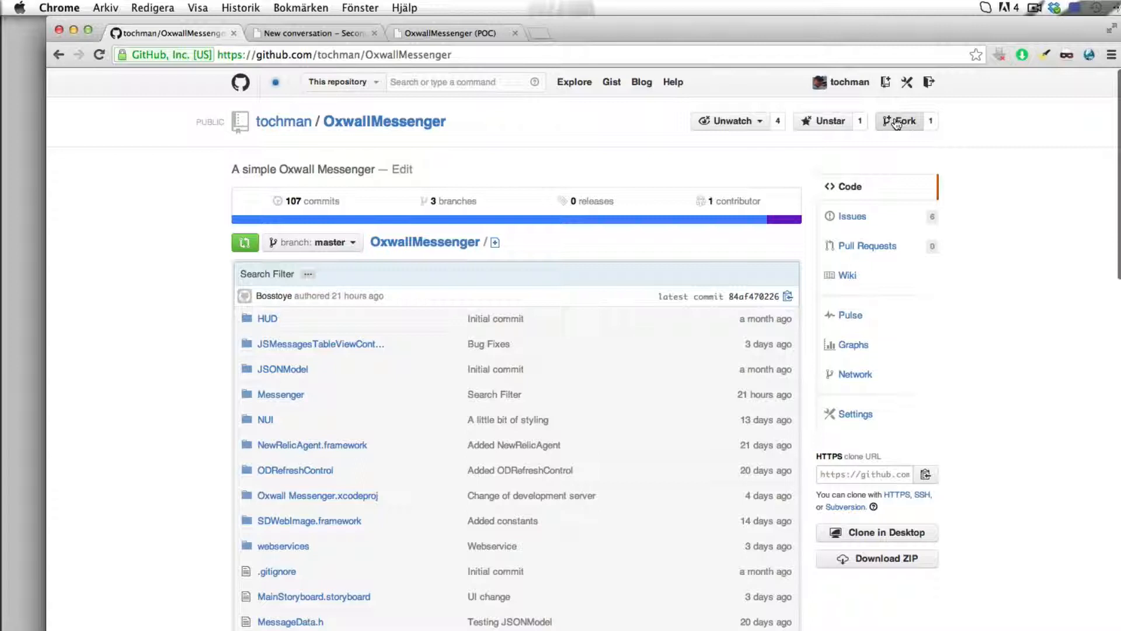
mouse_move(865, 156)
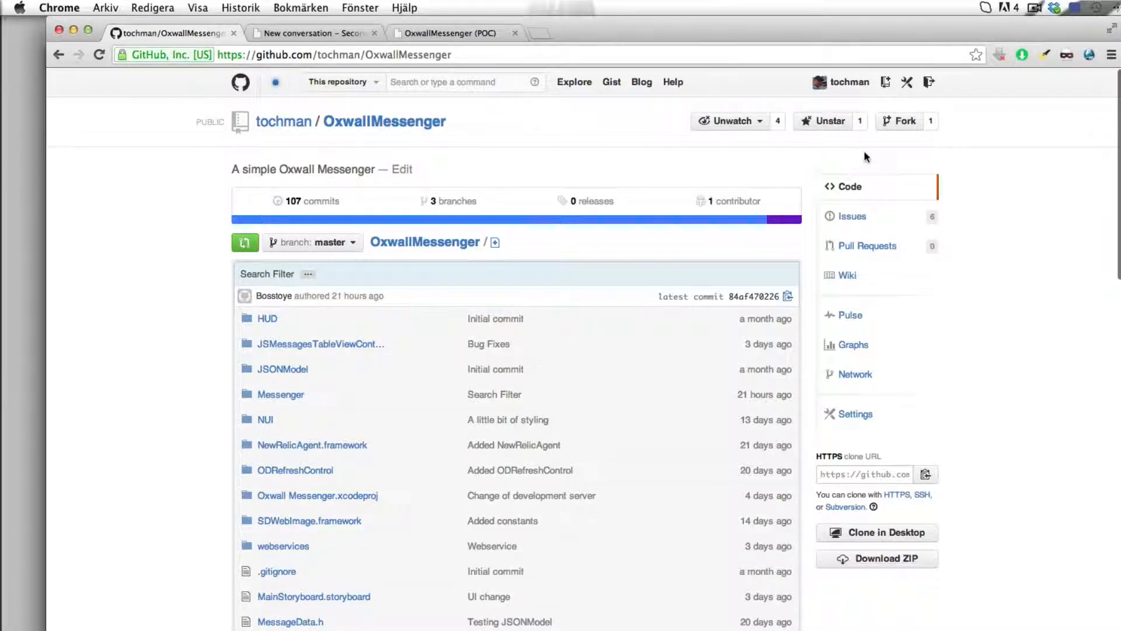